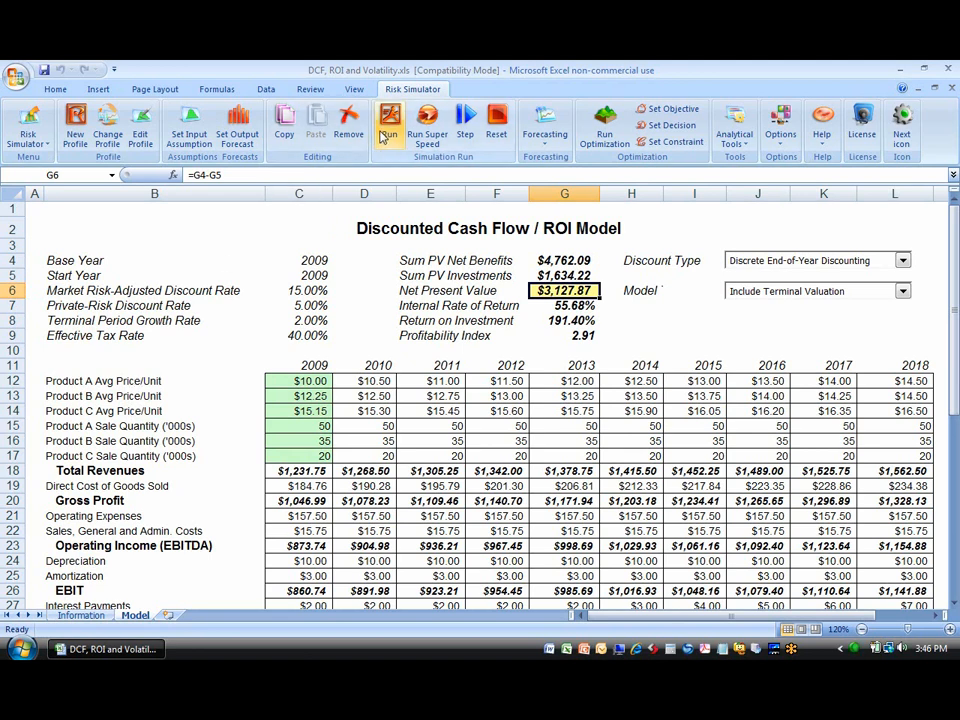
Run 100 simulation trials on the DCF/ROI model and dismiss the completion message
click(389, 125)
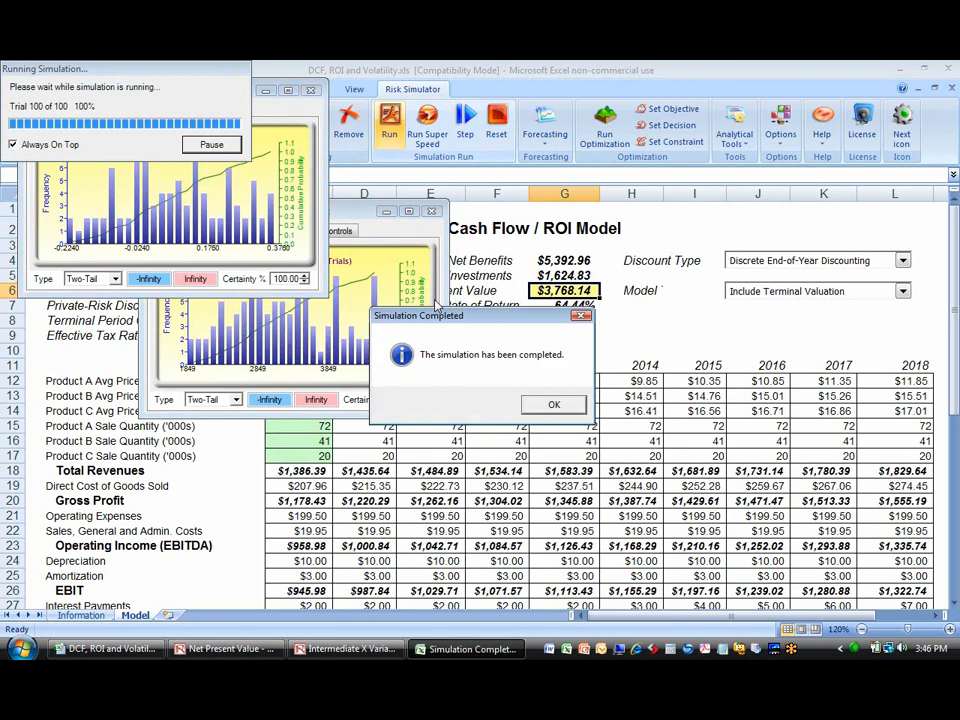
click(553, 404)
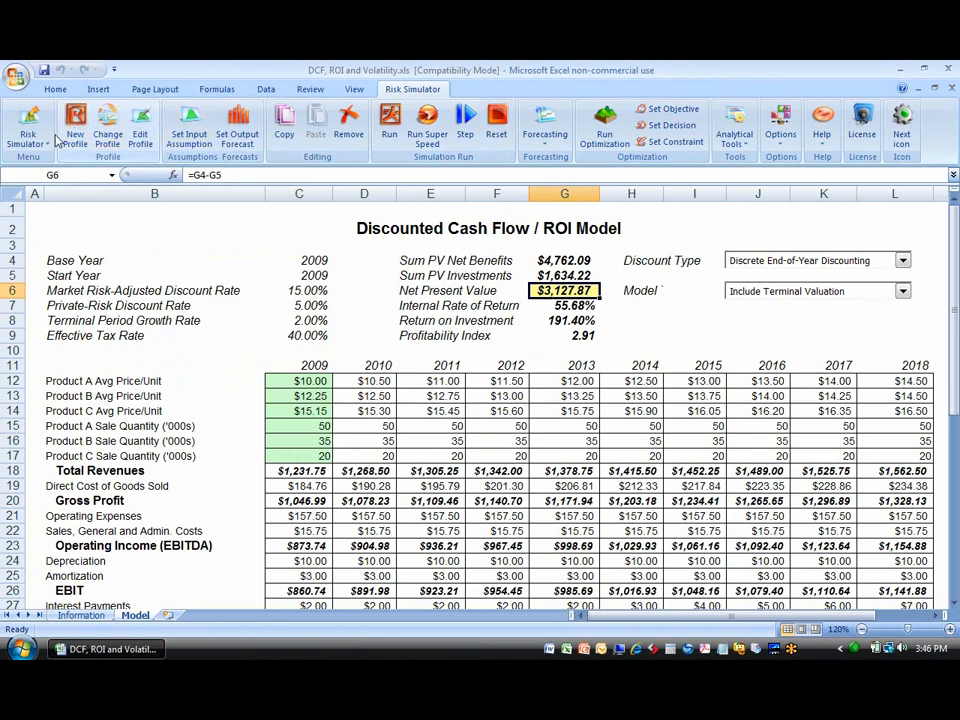
Toggle the add-in toolbar layout and open the Basic Simulation Model example workbook
click(28, 125)
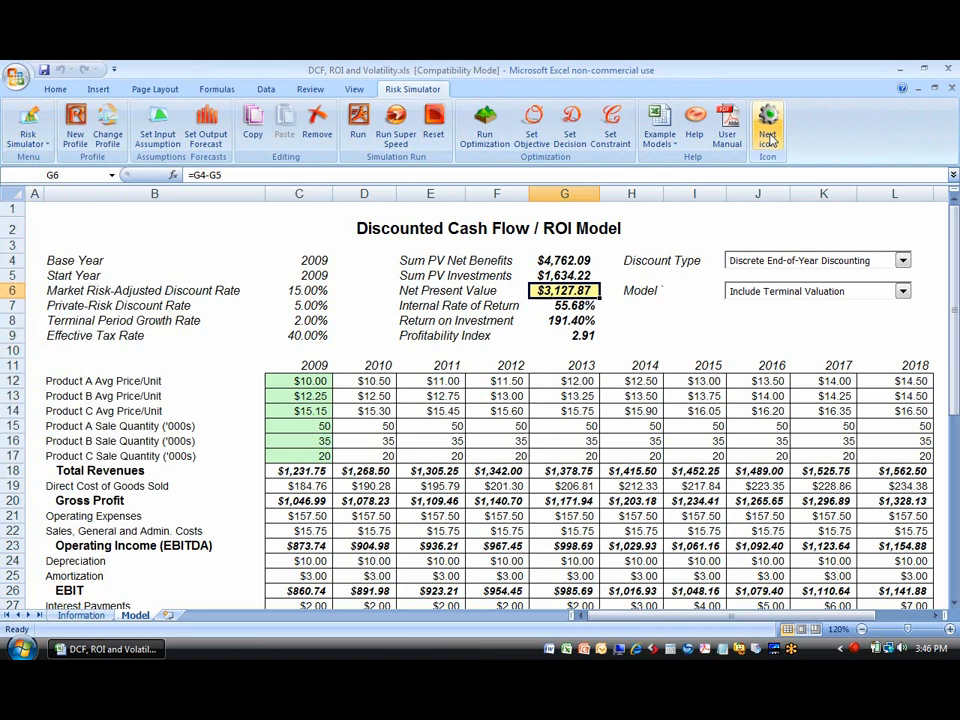
click(28, 125)
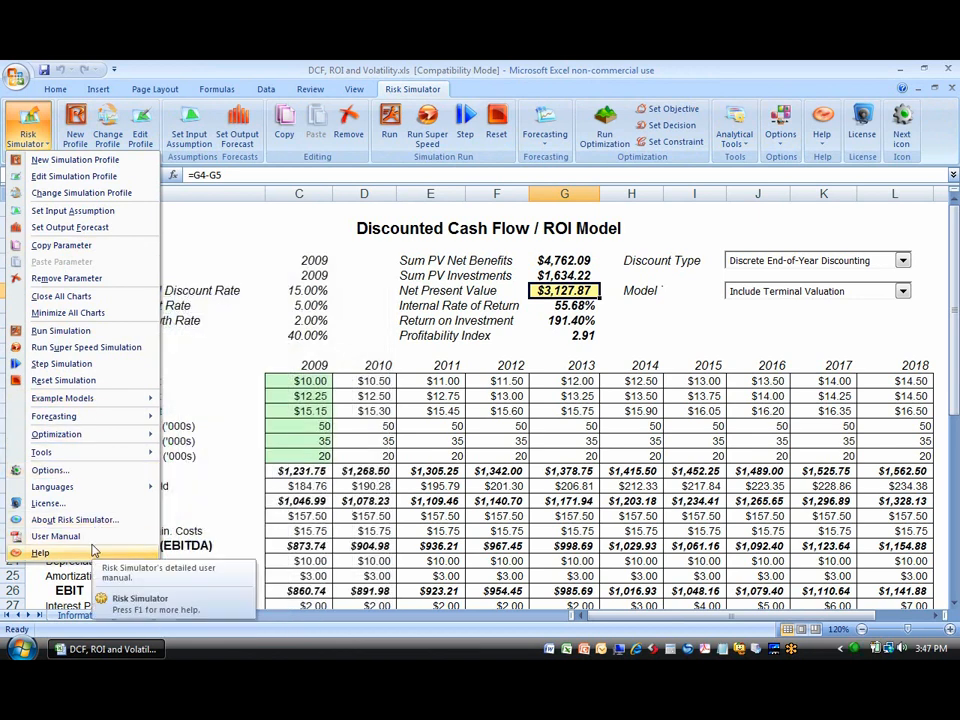
click(41, 452)
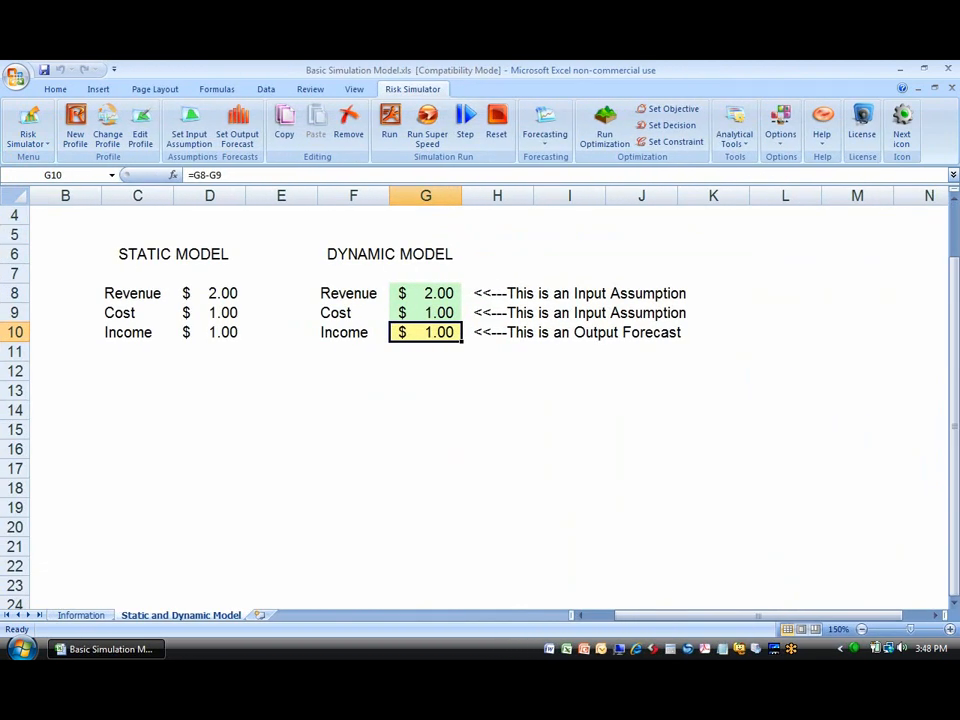
mouse_move(247, 534)
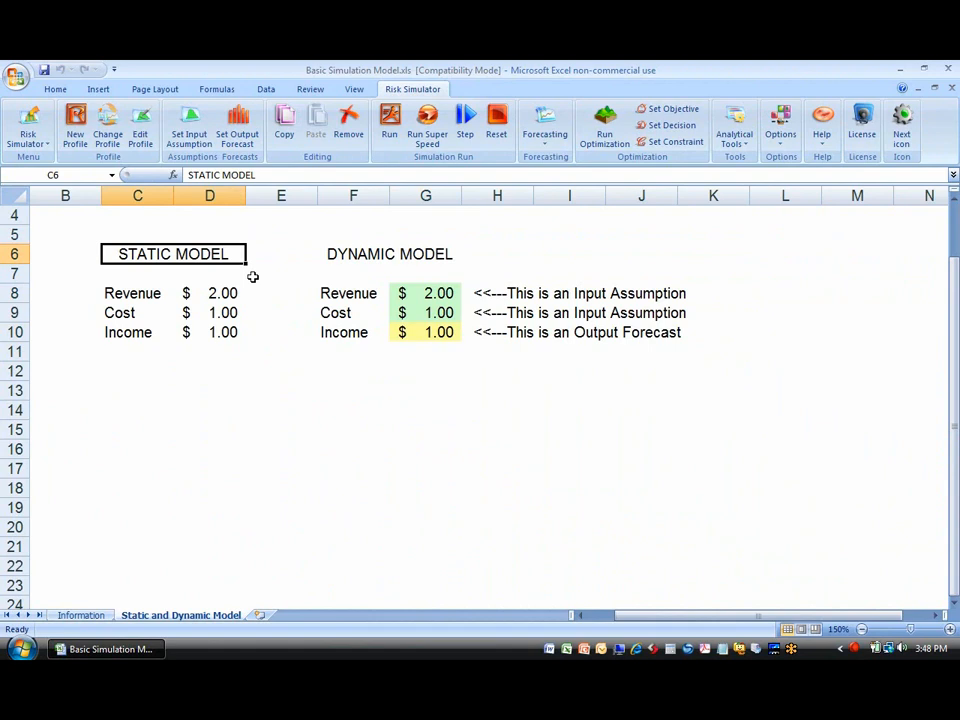
click(209, 312)
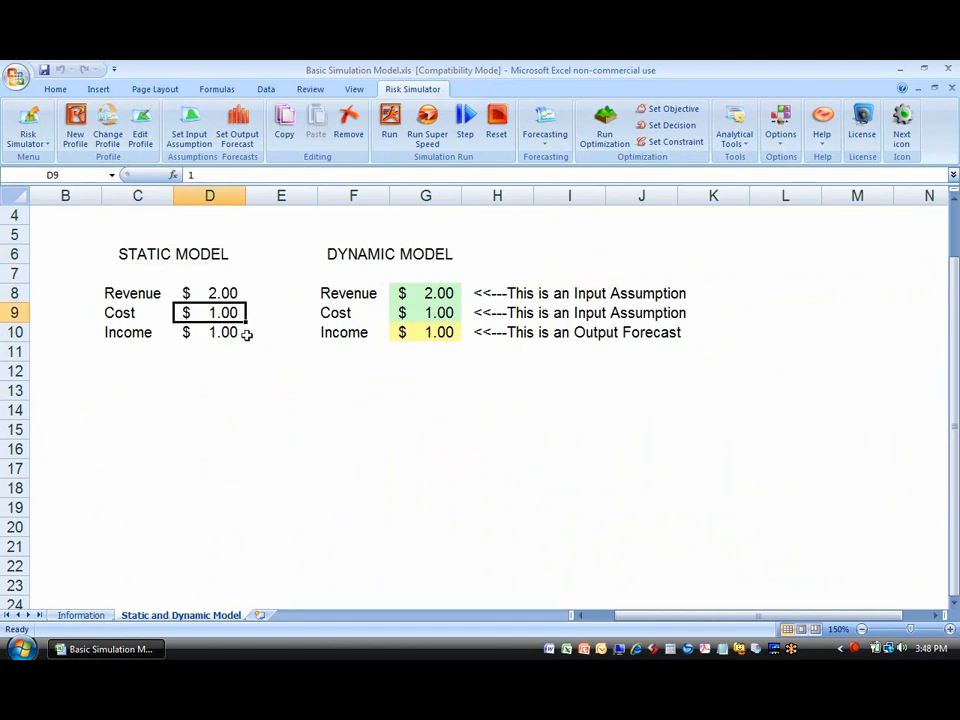
text(=D8-D9)
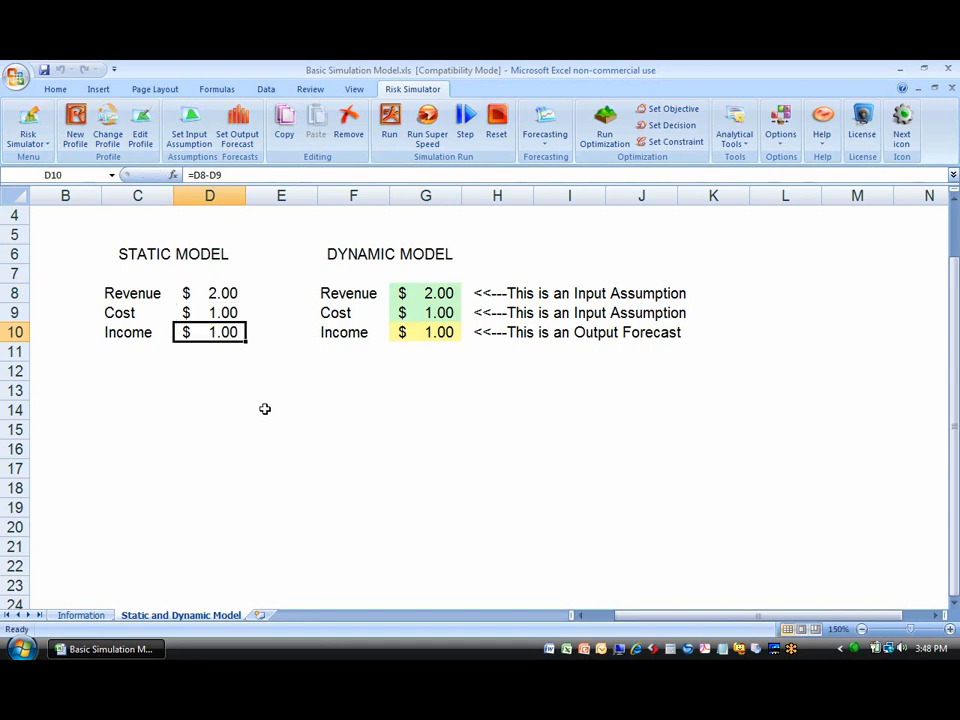
mouse_move(398, 258)
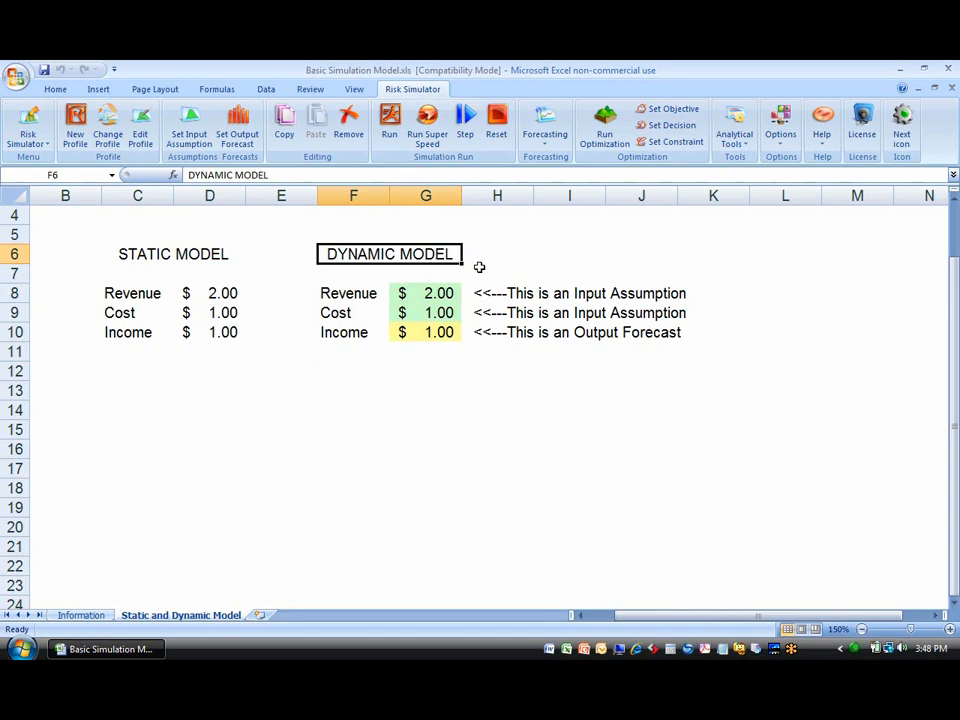
click(425, 293)
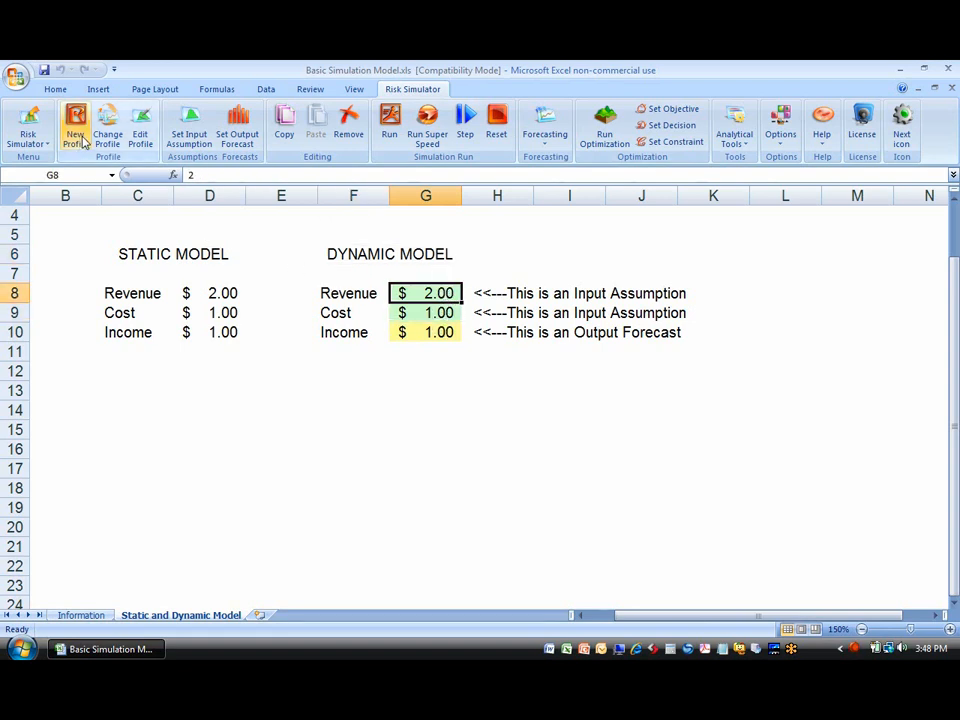
Name a new simulation profile 'Sample Profile', keeping 1,000 trials
click(75, 125)
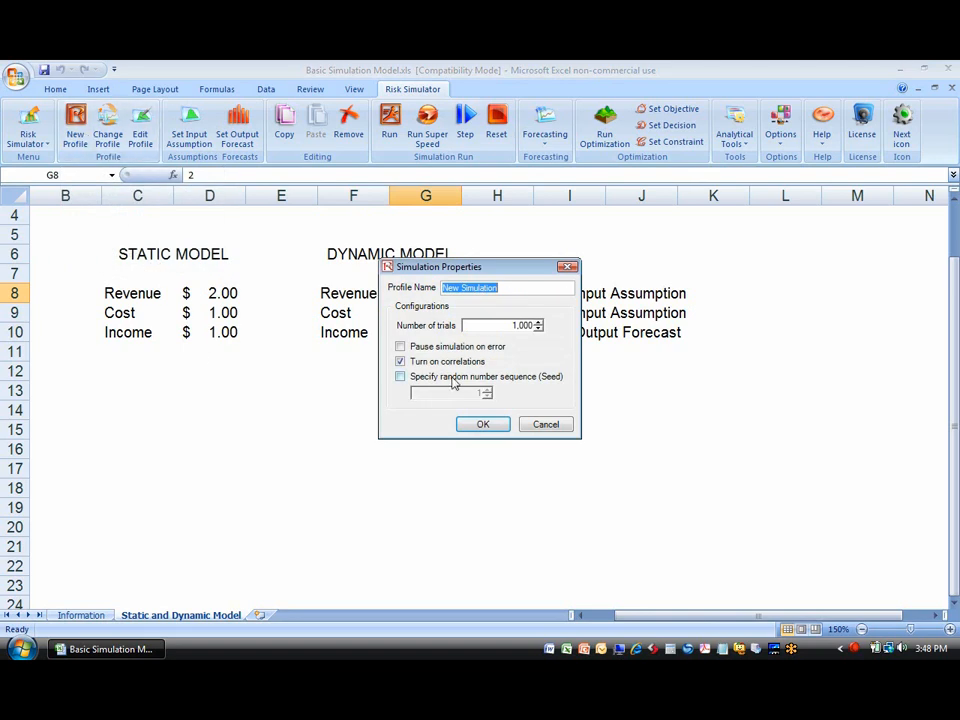
text(Sample)
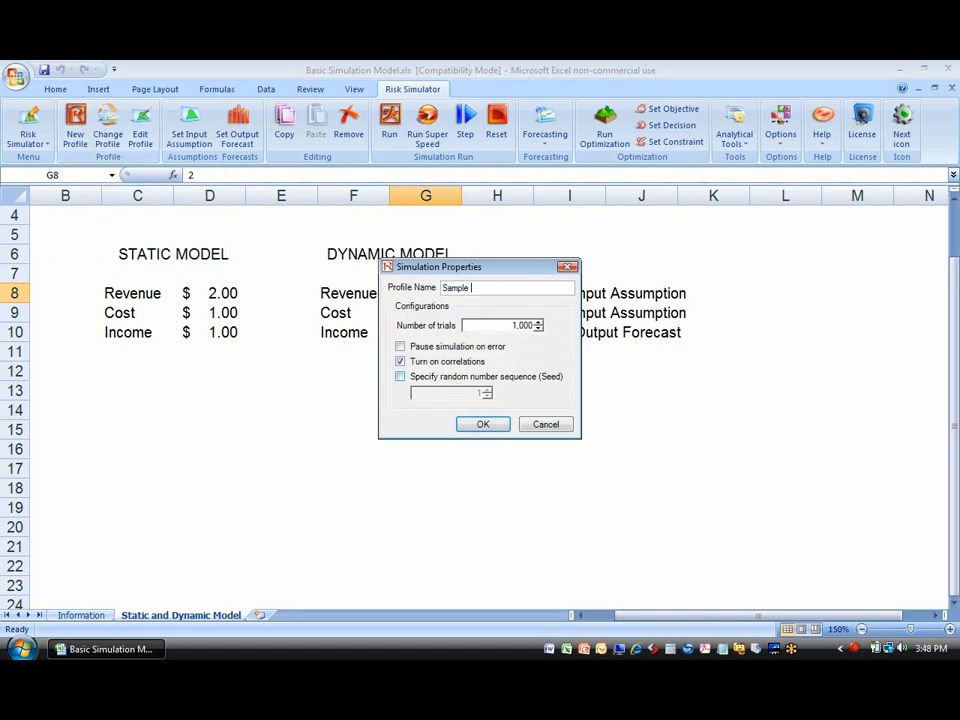
text(Profile)
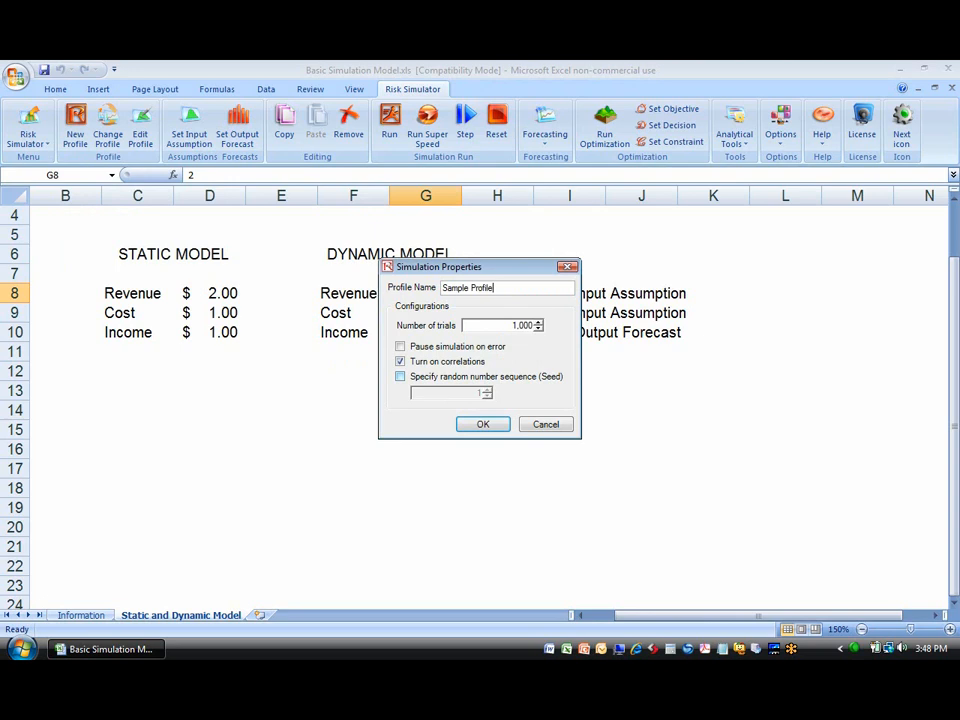
click(482, 424)
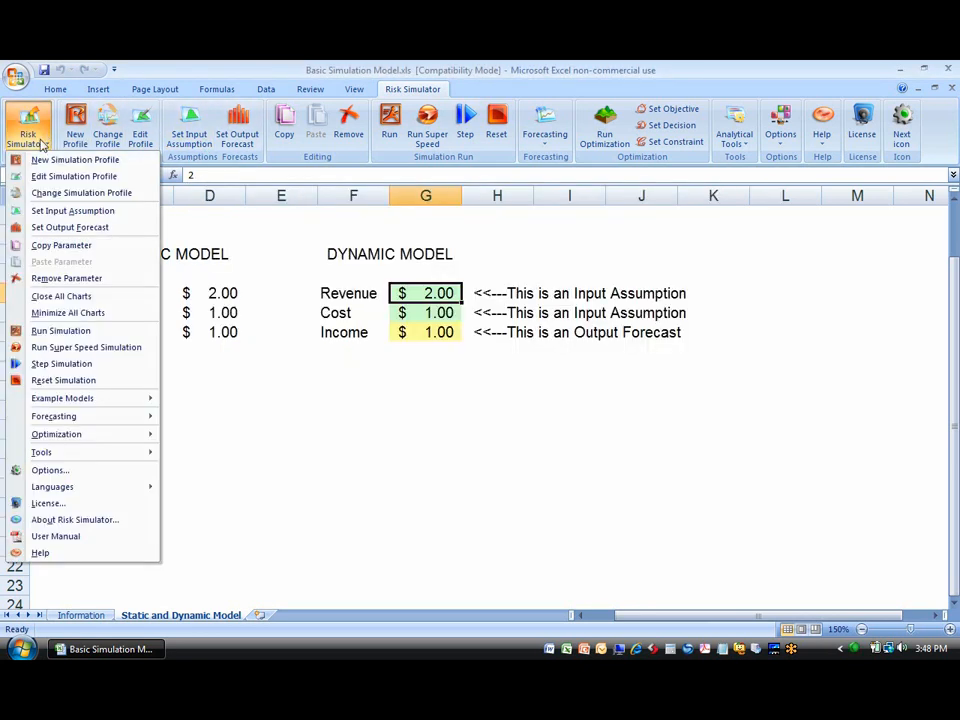
mouse_move(72, 210)
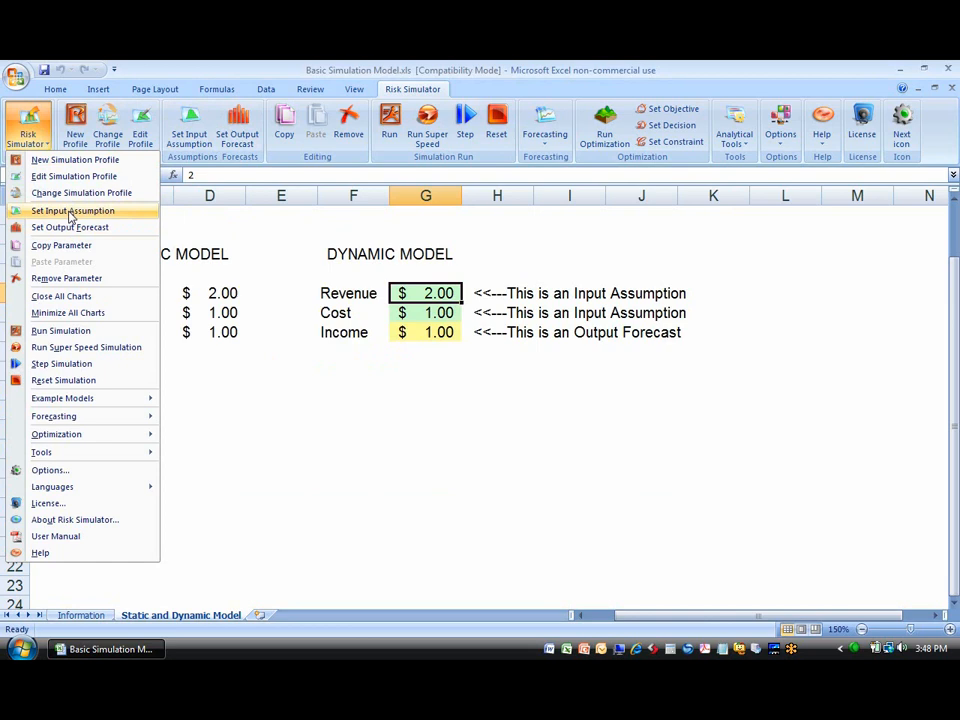
Set Revenue as triangular (1.90–2.15, likely 2.00) and Cost as uniform (0.90–1.20)
click(72, 210)
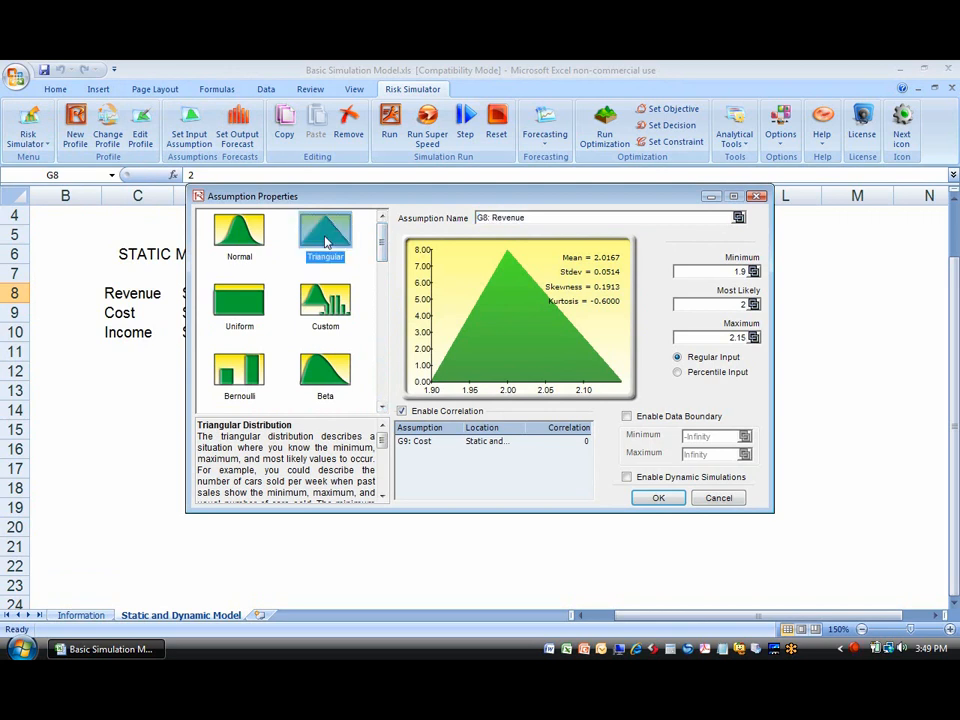
mouse_move(718, 337)
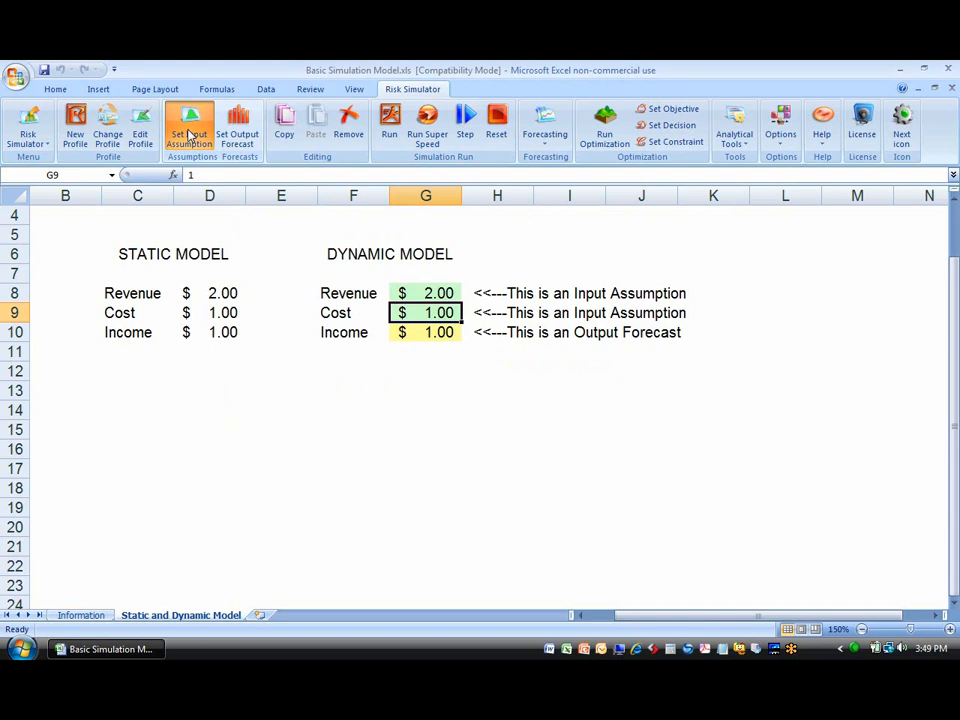
click(189, 130)
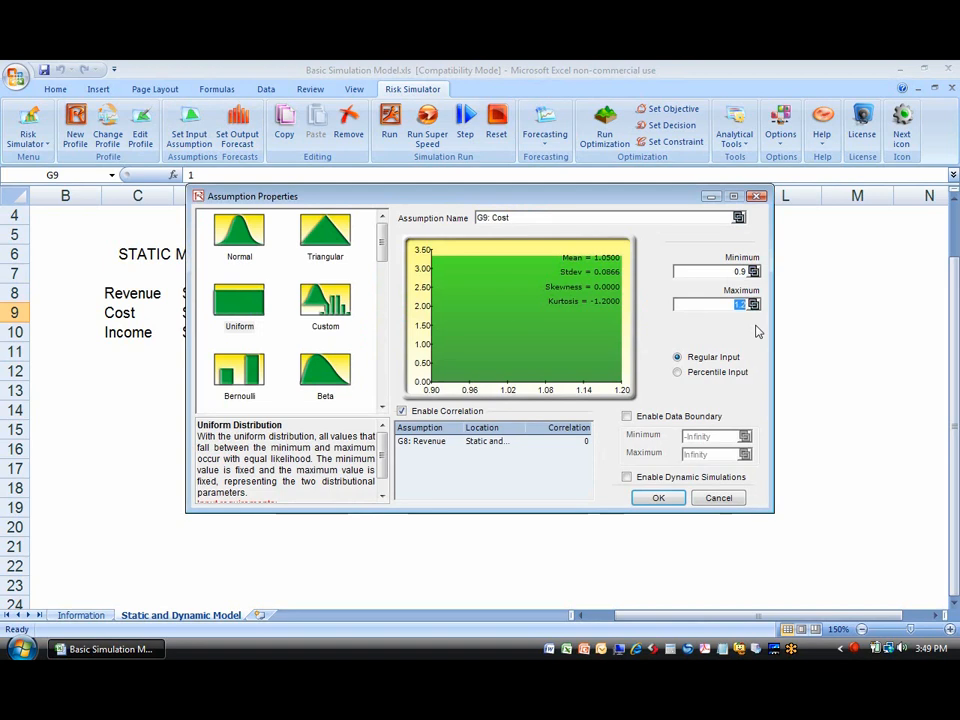
click(658, 498)
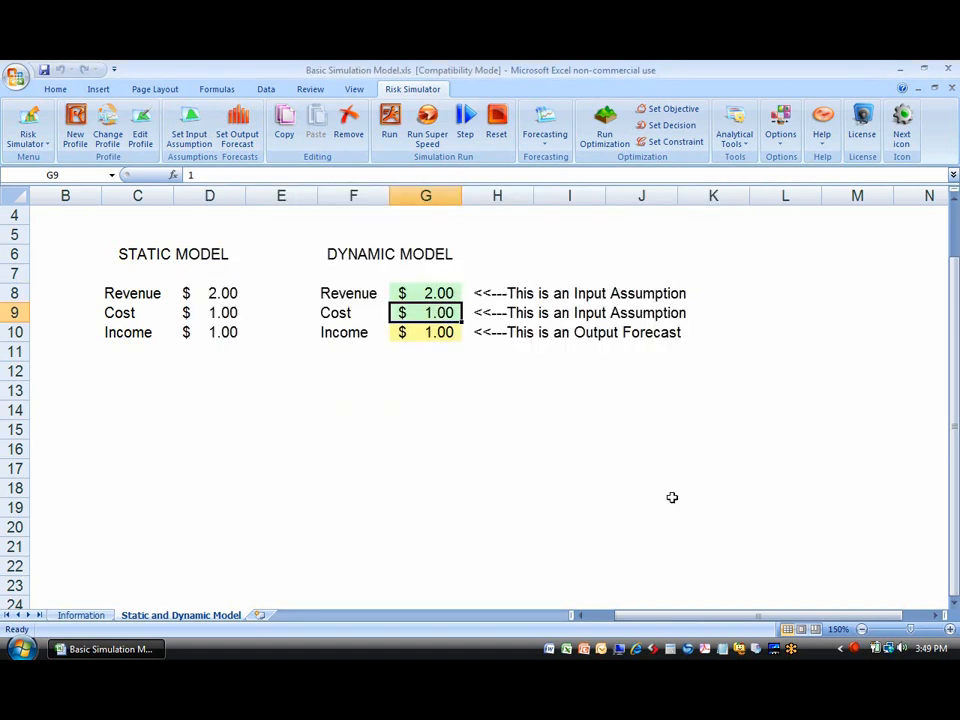
Set the dynamic Income cell G10 as an output forecast named Income
click(425, 332)
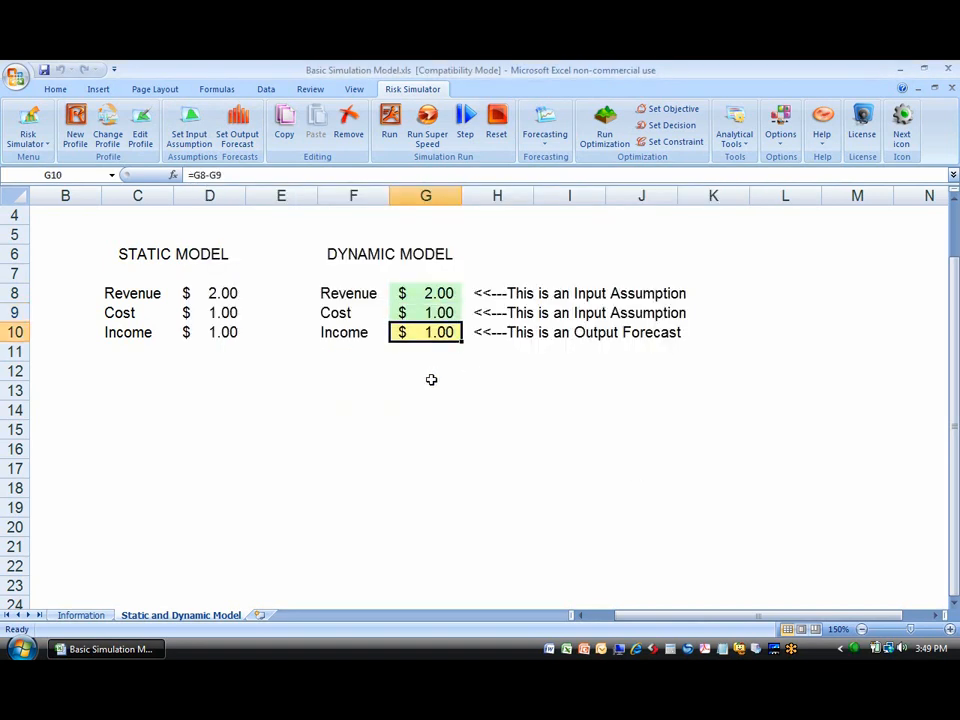
mouse_move(237, 130)
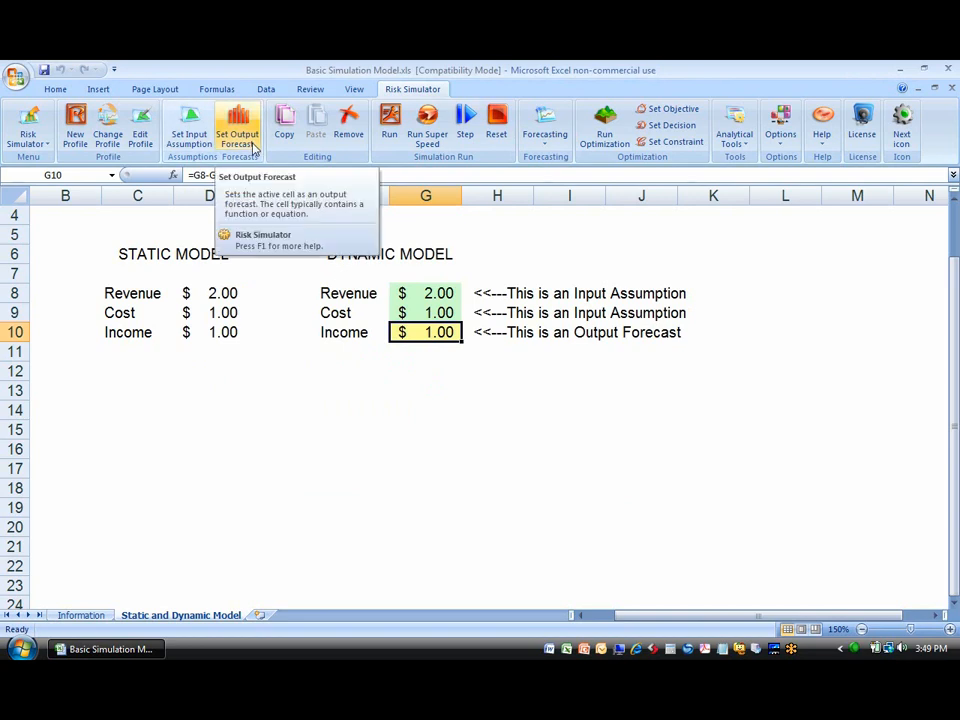
click(28, 130)
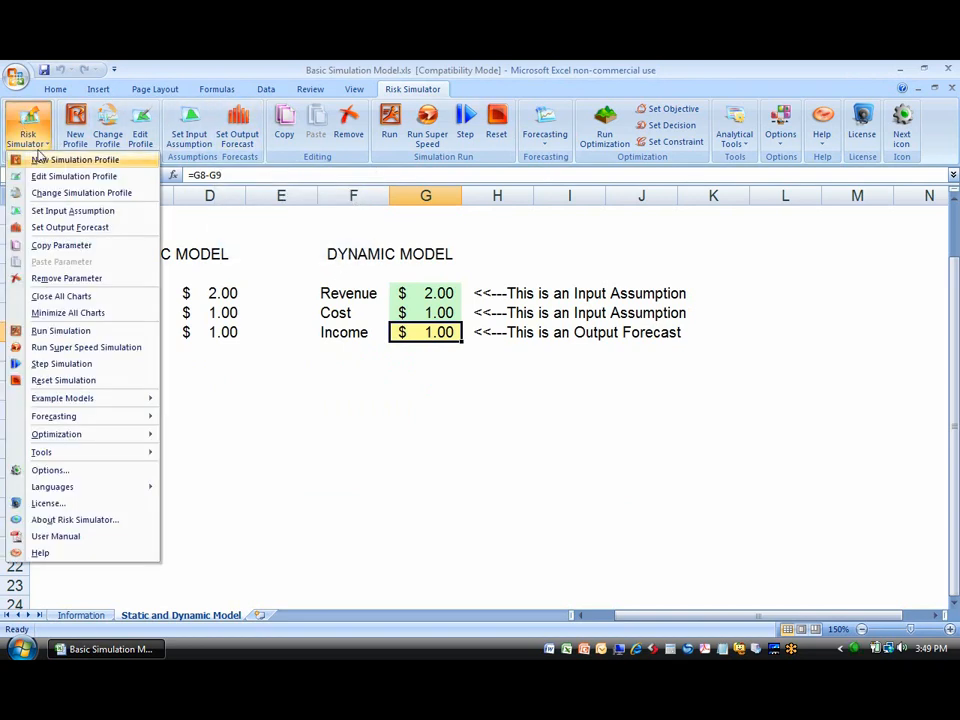
click(70, 227)
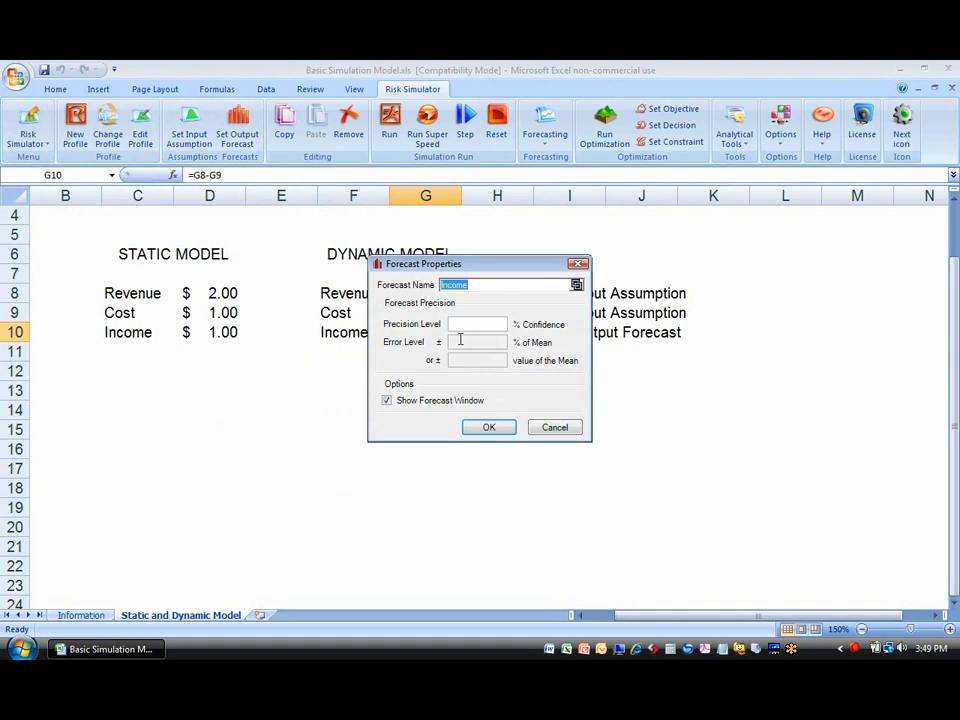
click(488, 427)
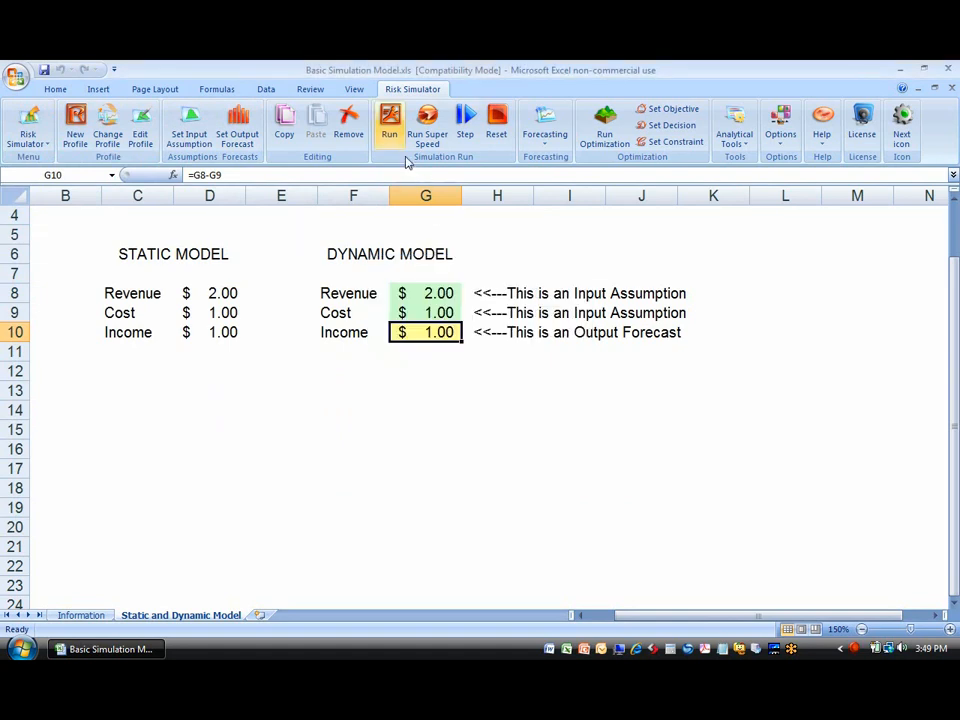
Run the 1,000-trial simulation, then rerun it at super speed
click(389, 120)
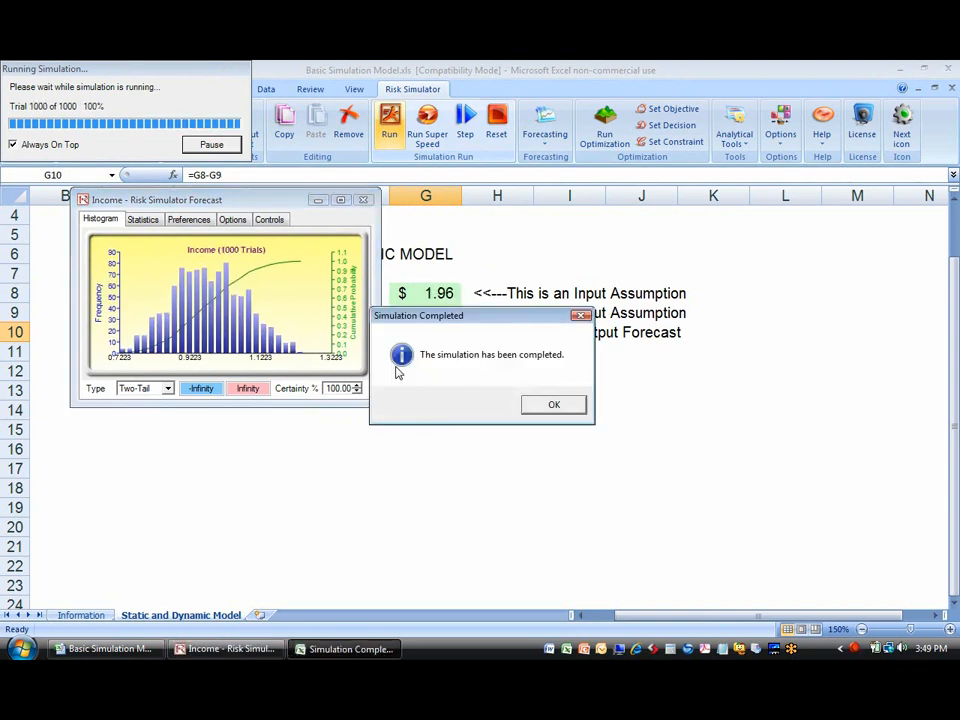
click(553, 404)
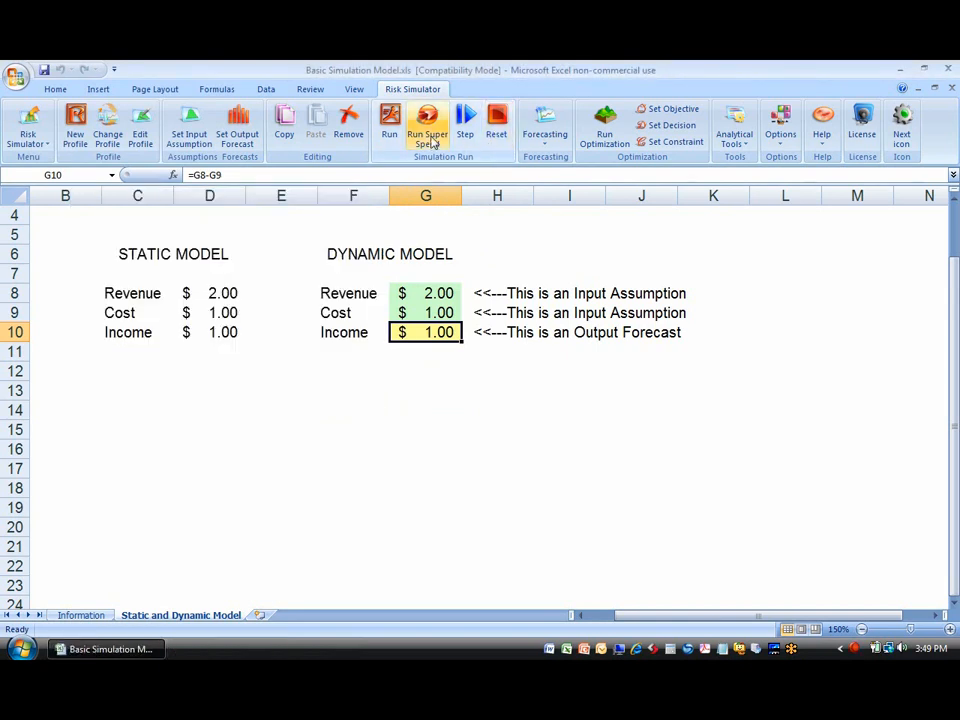
click(427, 125)
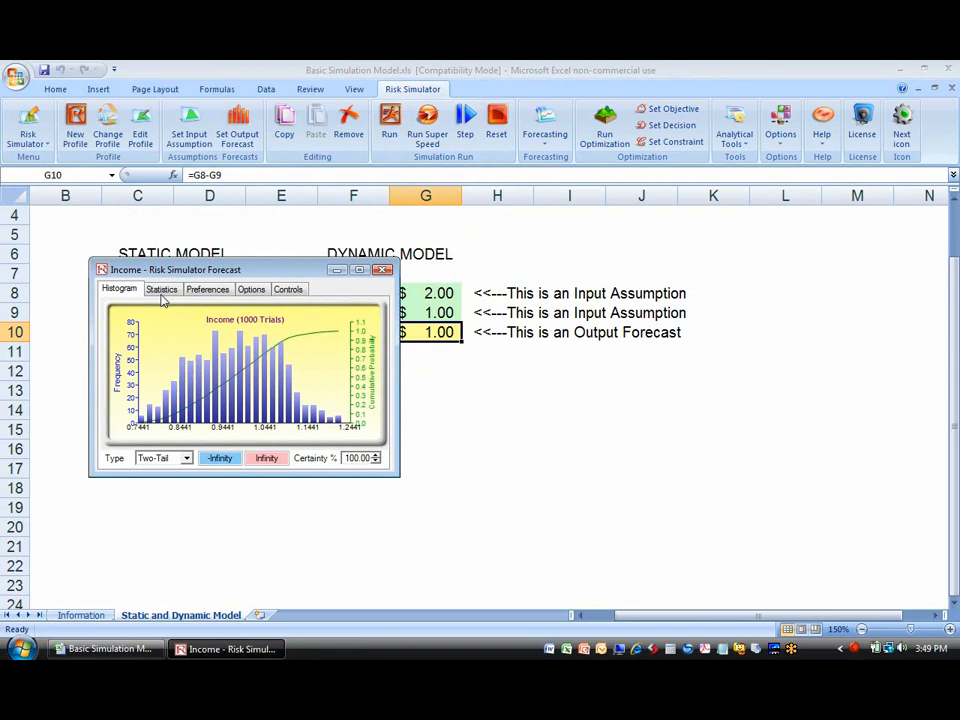
Review the Income forecast's statistics, display preferences and chart controls, then return to the histogram
click(207, 289)
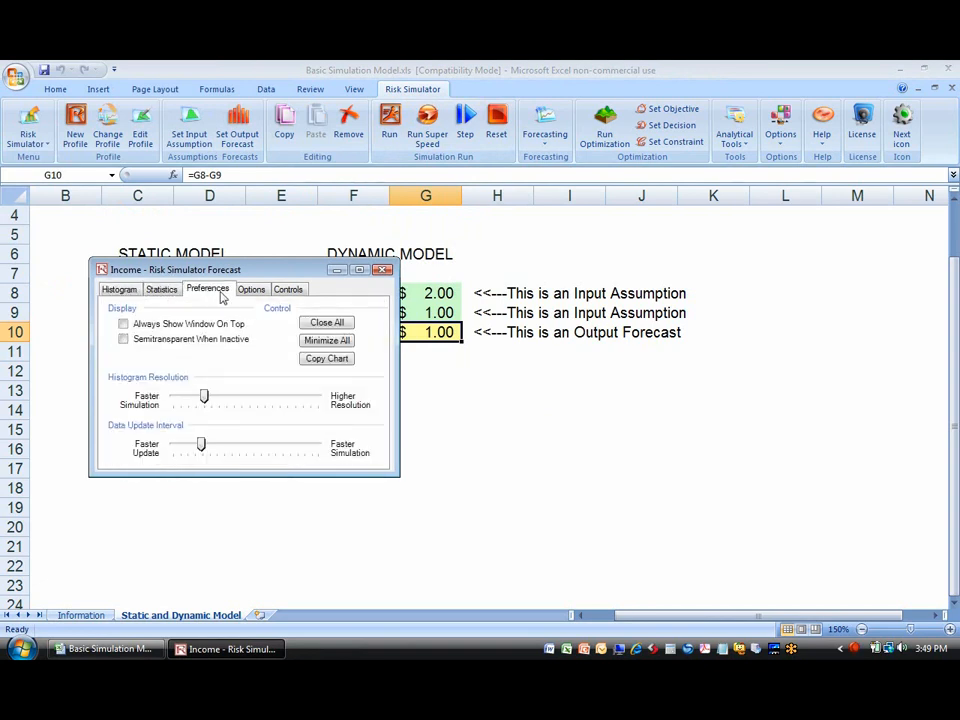
click(119, 289)
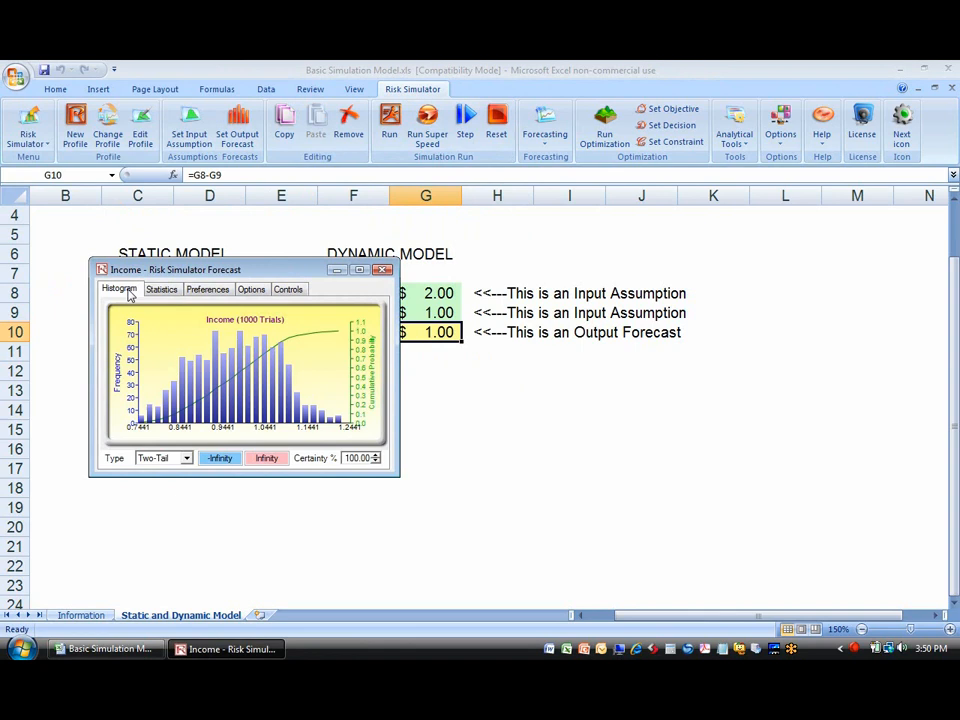
mouse_move(415, 444)
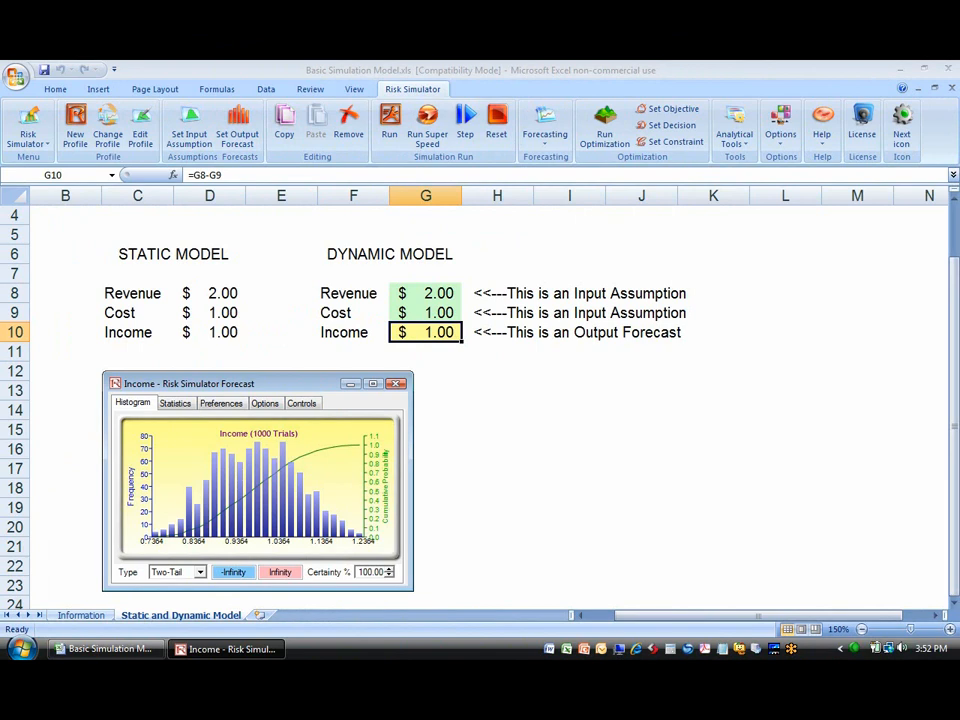
mouse_move(331, 391)
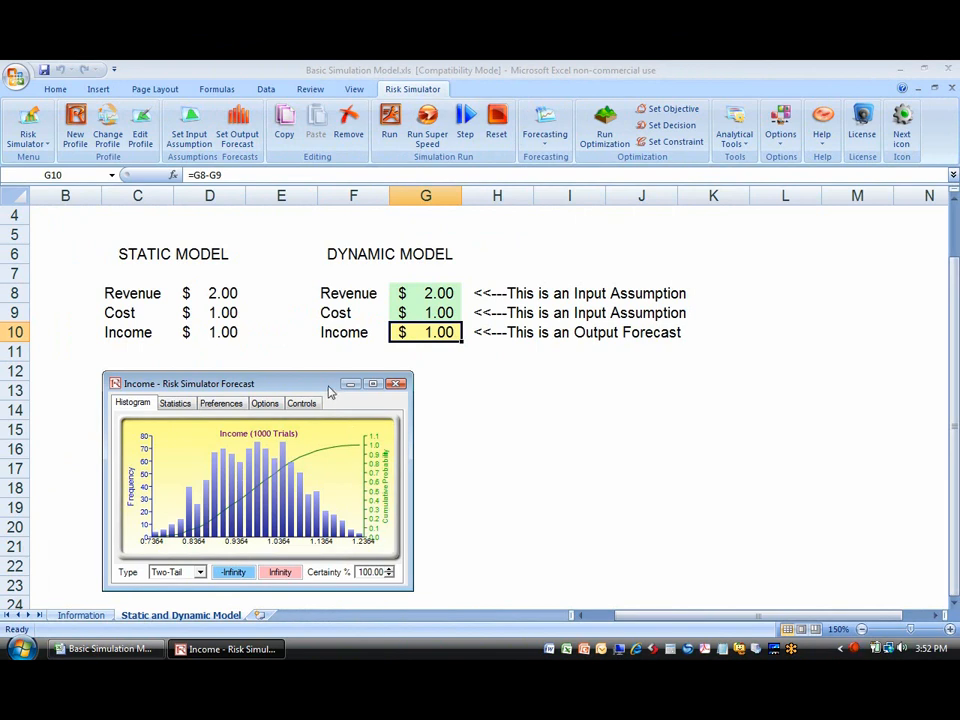
mouse_move(204, 452)
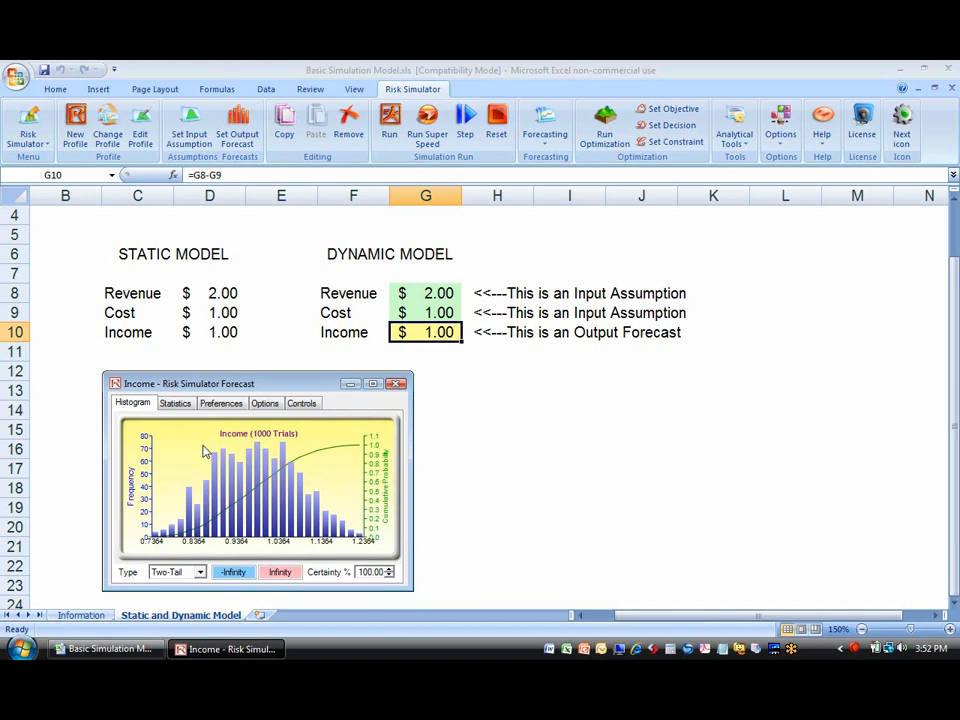
click(175, 402)
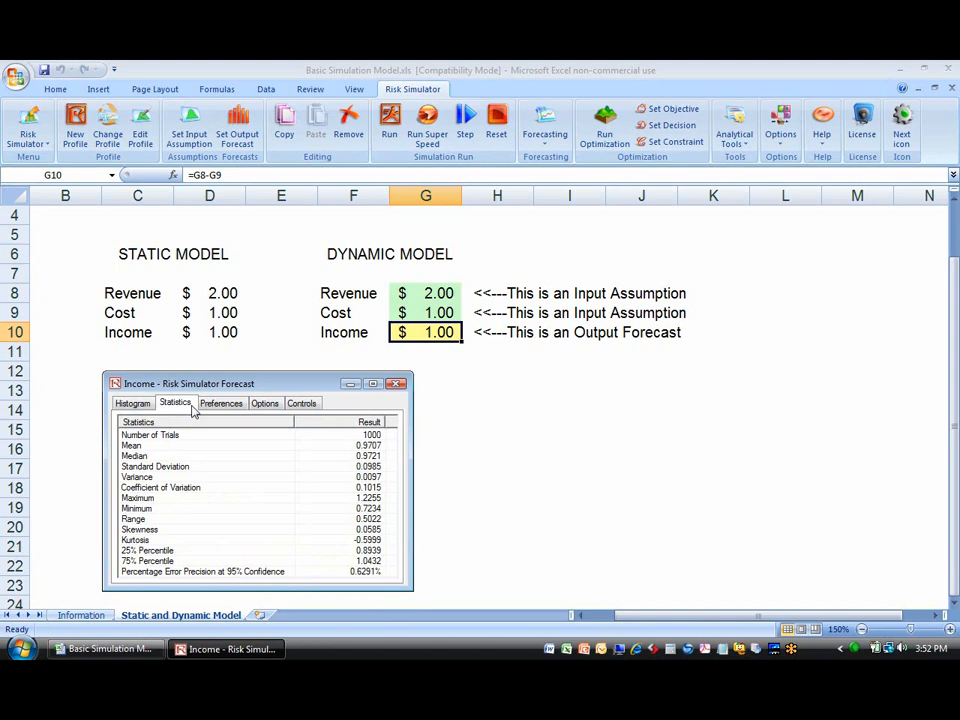
click(221, 402)
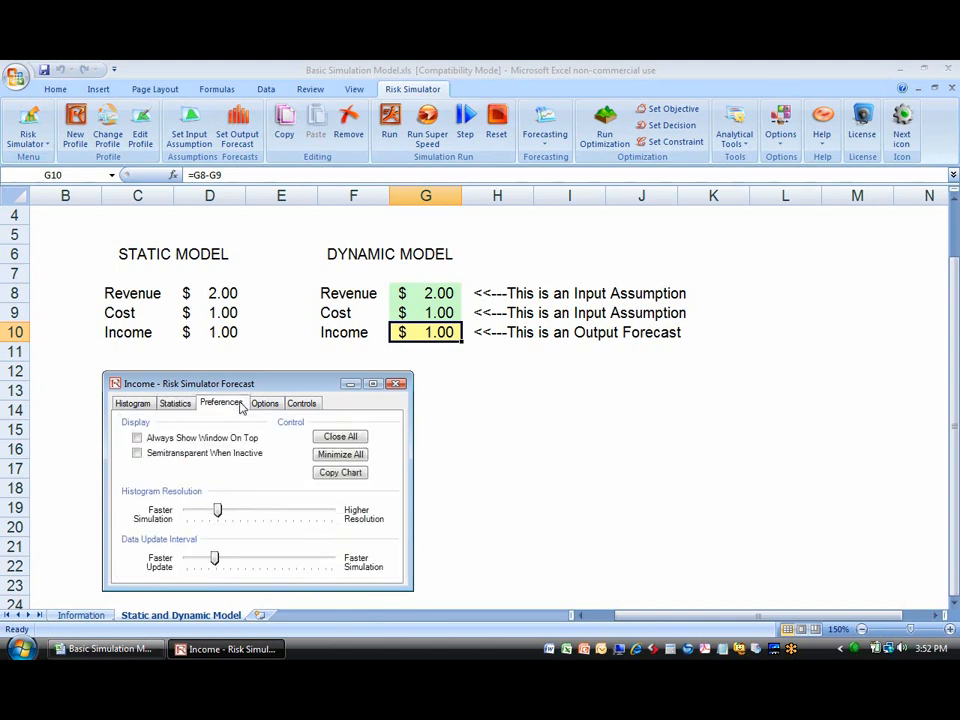
click(302, 402)
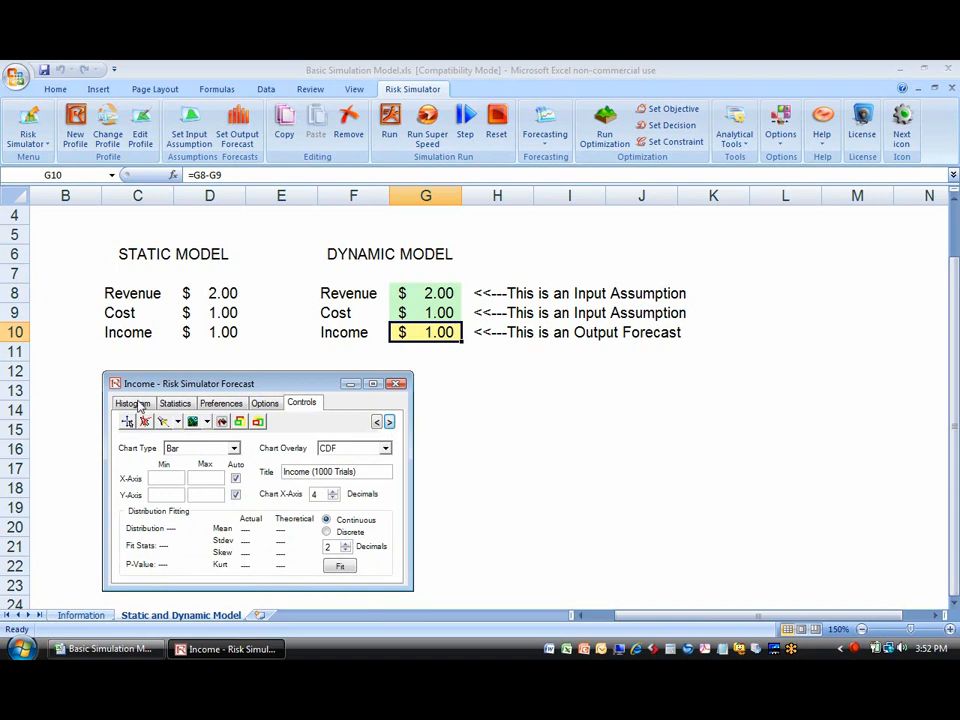
click(134, 381)
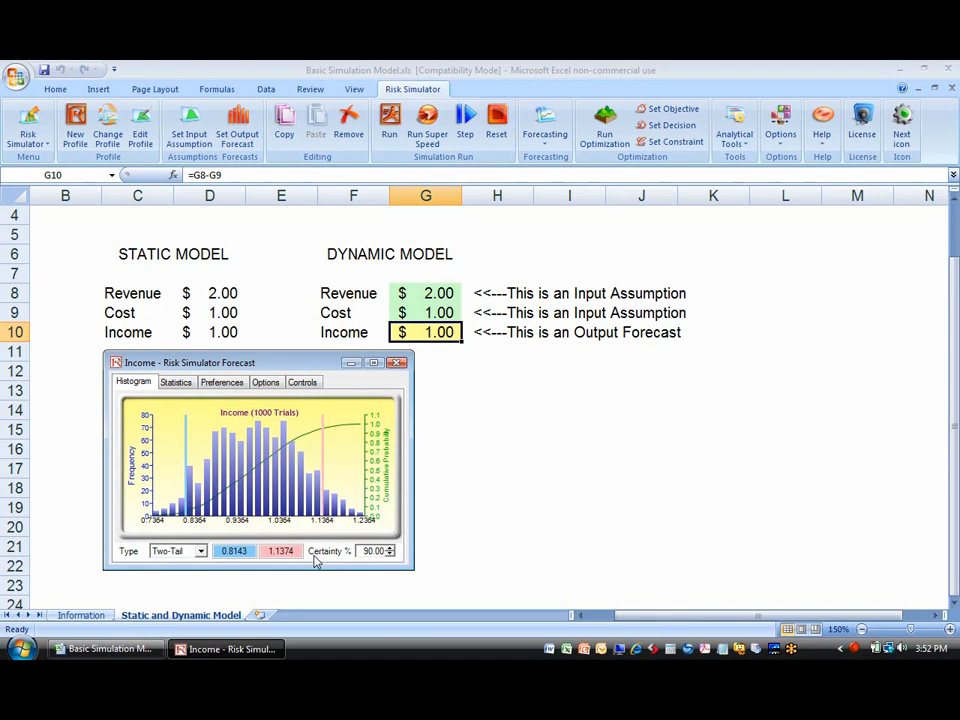
mouse_move(175, 495)
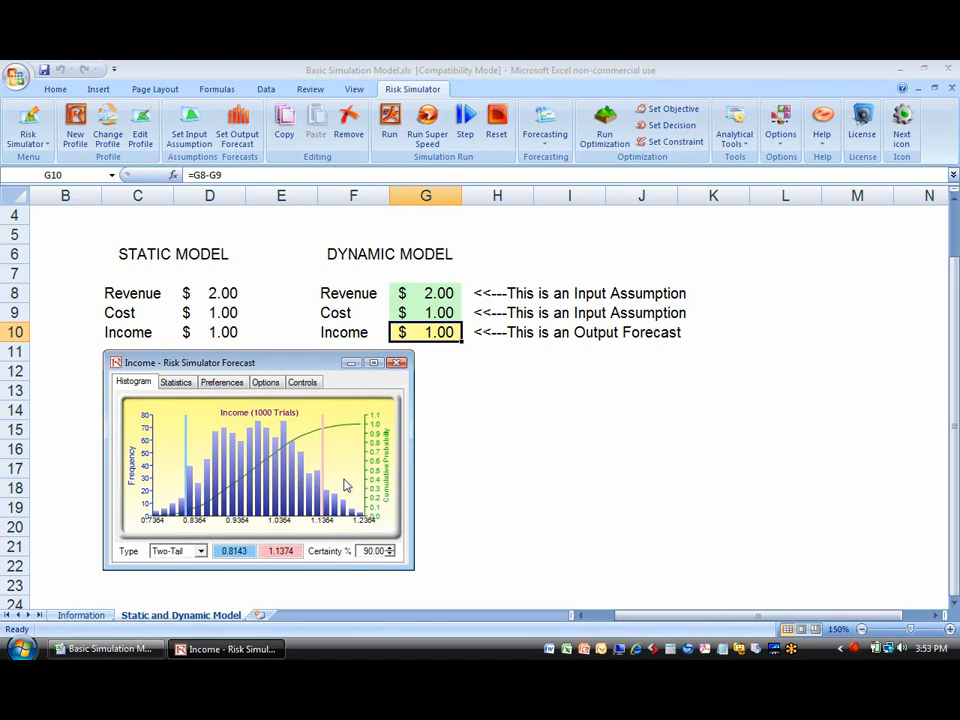
Switch the Income forecast to Left-Tail ≤ 1.0000, showing about 61% certainty
click(201, 551)
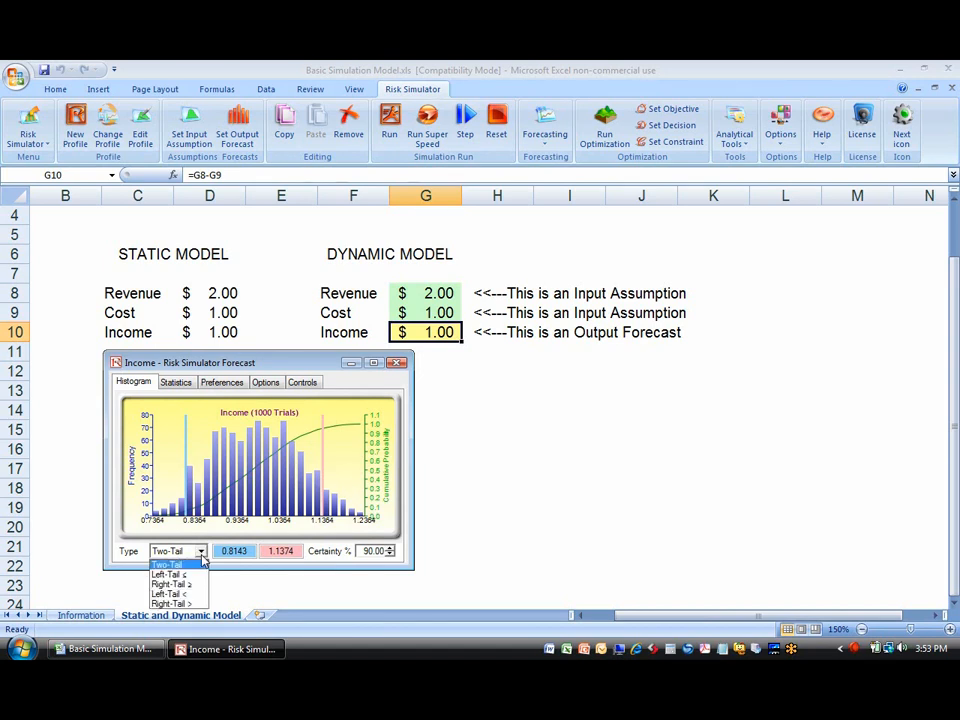
click(170, 584)
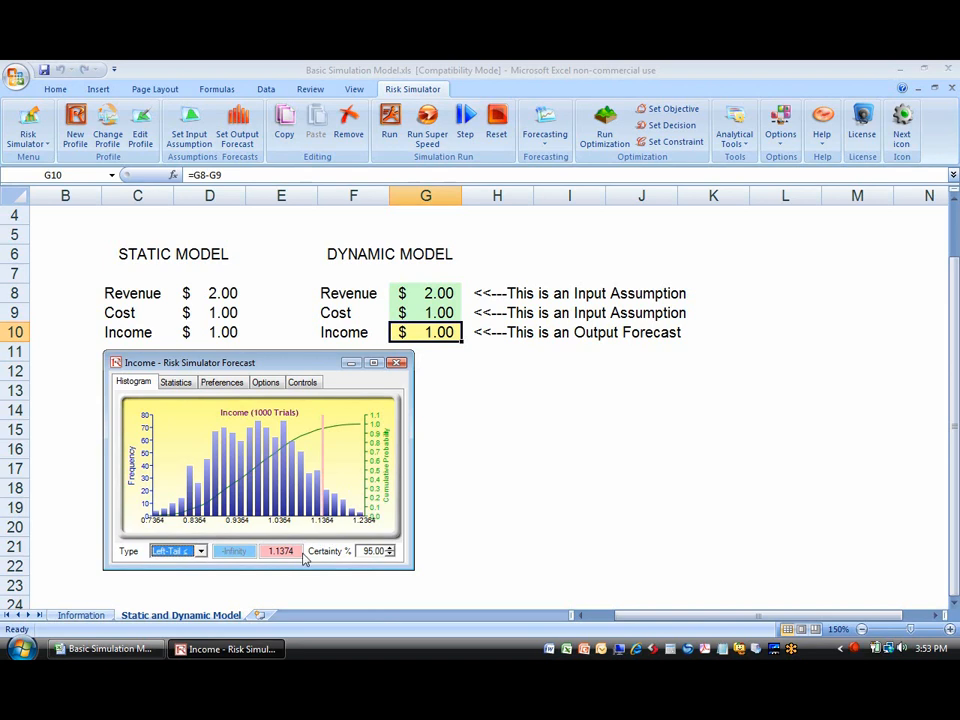
click(280, 551)
text(1.0000)
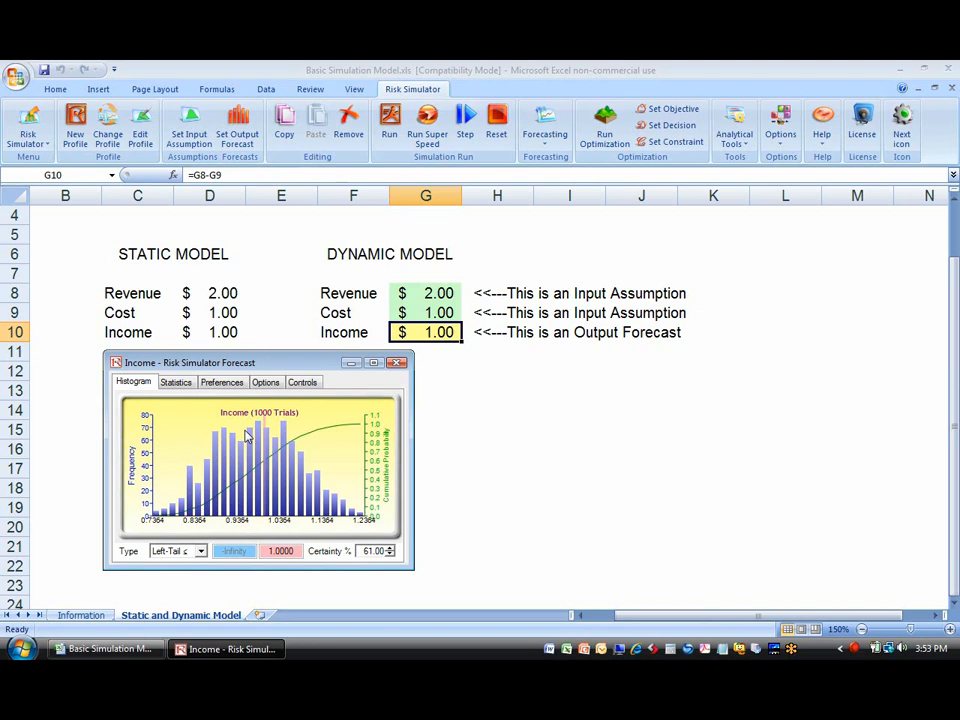
mouse_move(470, 469)
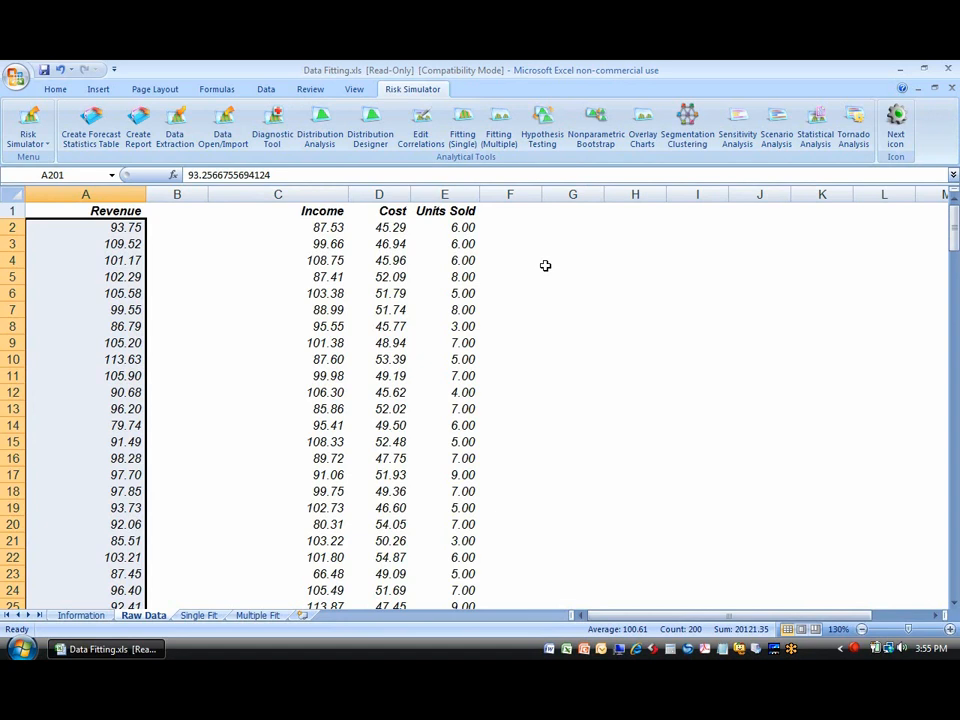
mouse_move(135, 318)
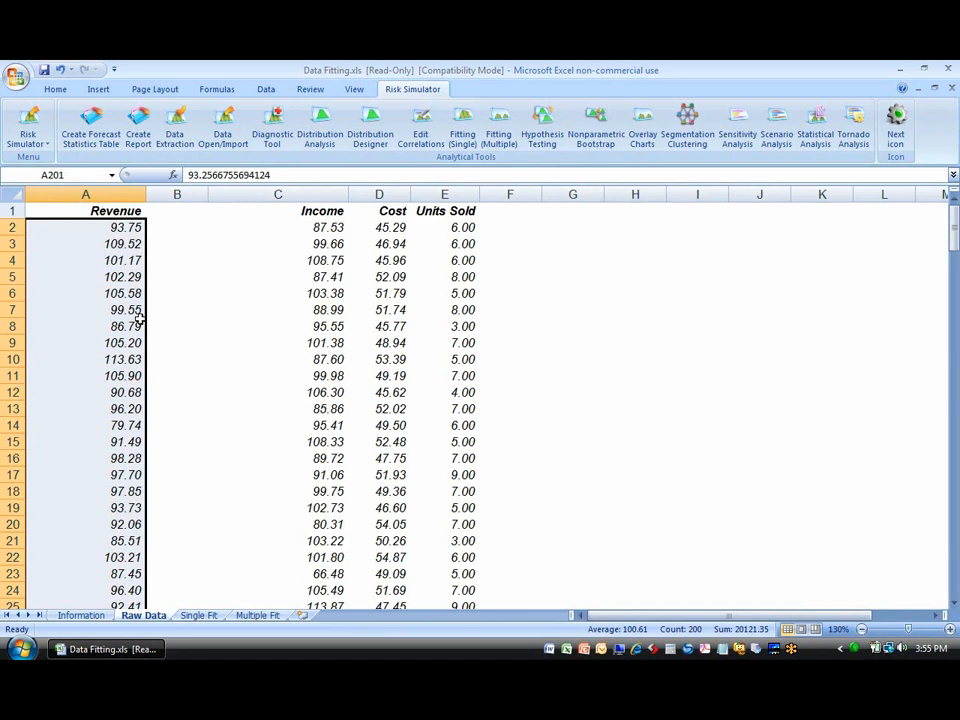
mouse_move(162, 235)
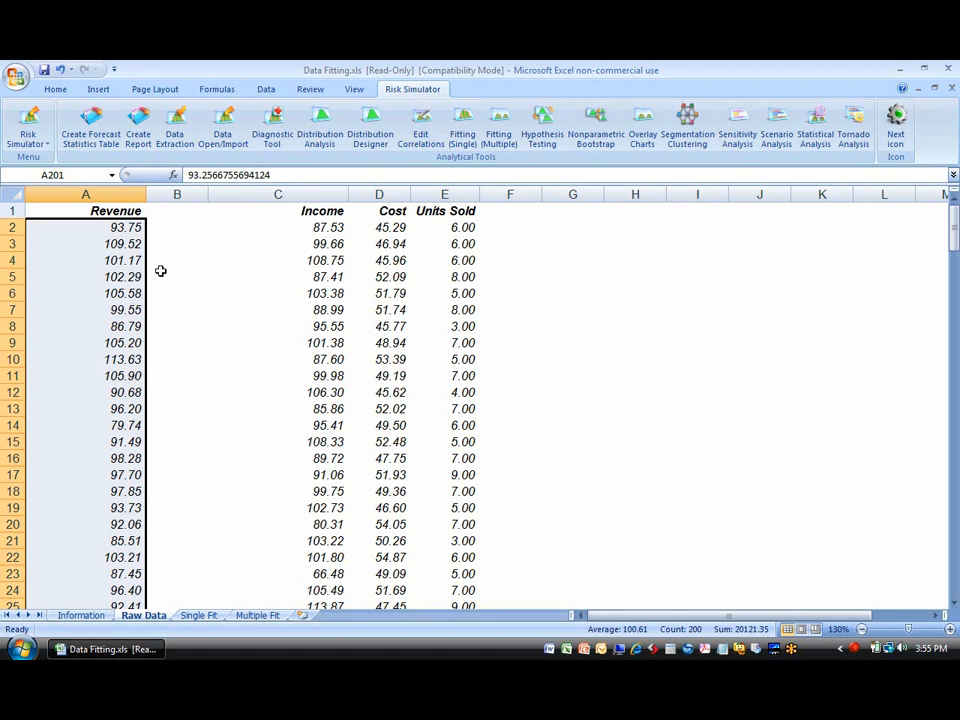
mouse_move(107, 360)
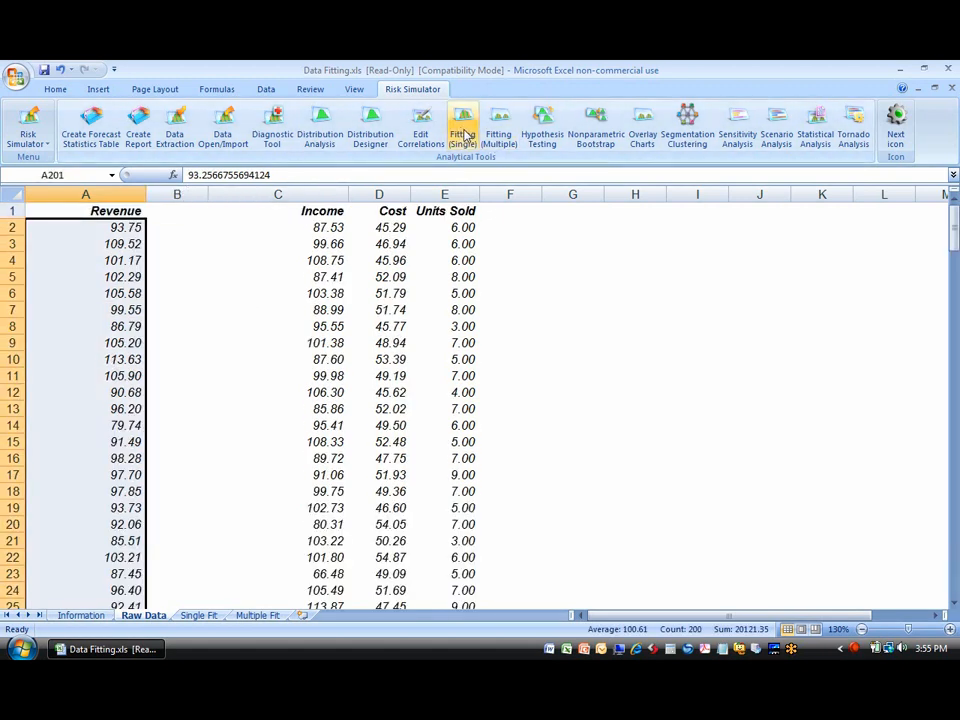
Fit Revenue data to continuous distributions and accept Normal (mean 100.67, sigma 10.40, p-value 99.96%)
click(462, 120)
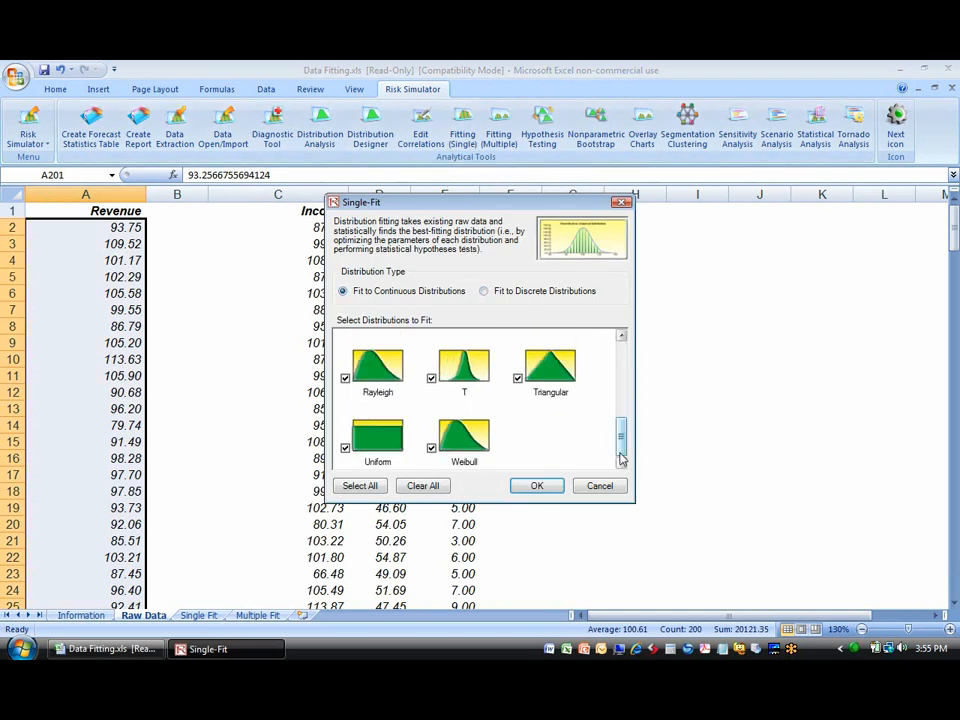
click(537, 485)
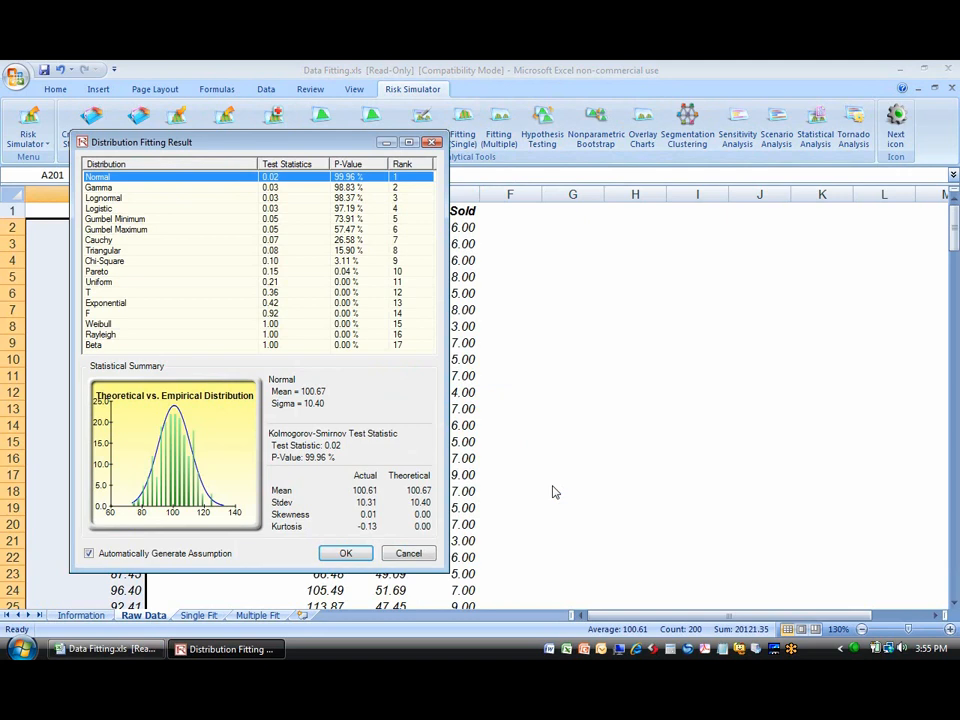
mouse_move(407, 194)
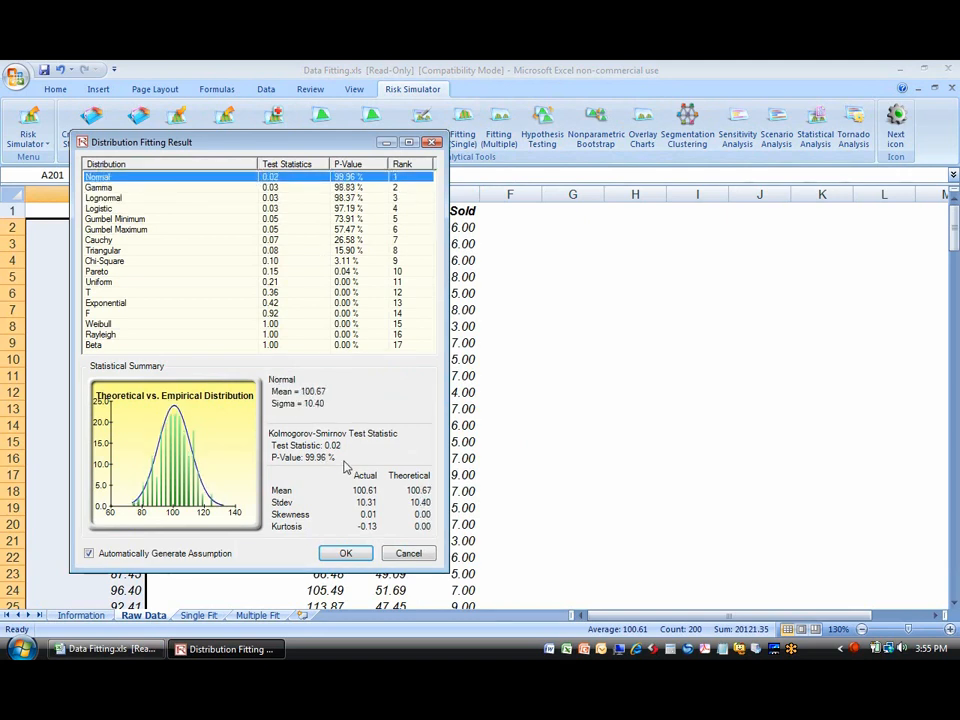
click(345, 553)
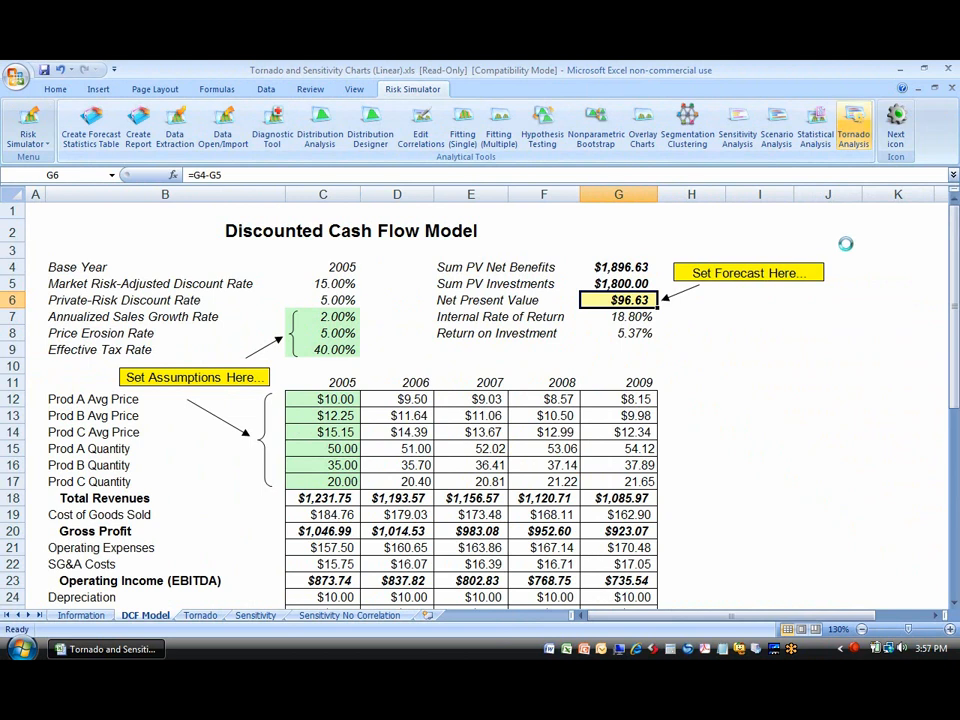
Run a tornado analysis on Net Present Value in G6, producing tornado and spider charts
click(853, 128)
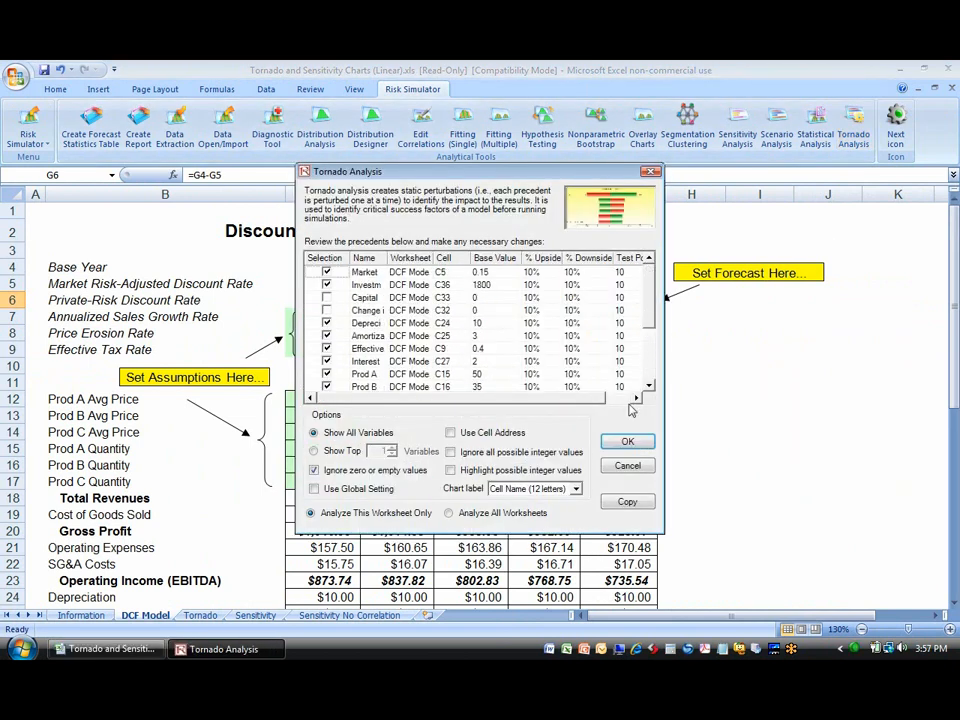
click(627, 442)
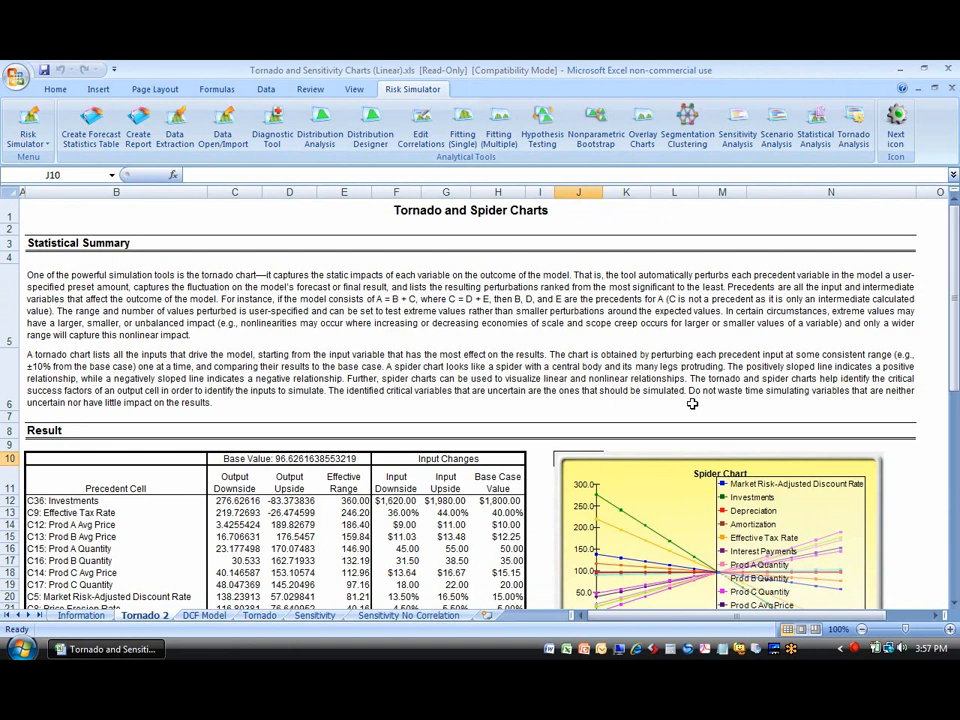
click(497, 524)
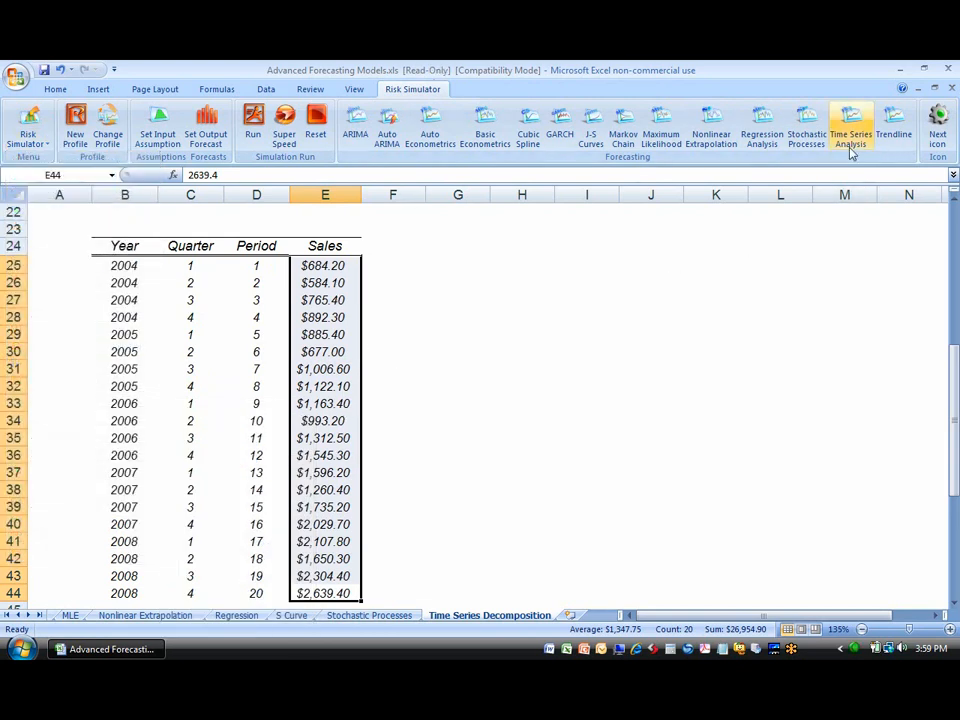
Forecast quarterly Sales with Holt-Winter's Multiplicative model for eight periods
click(850, 130)
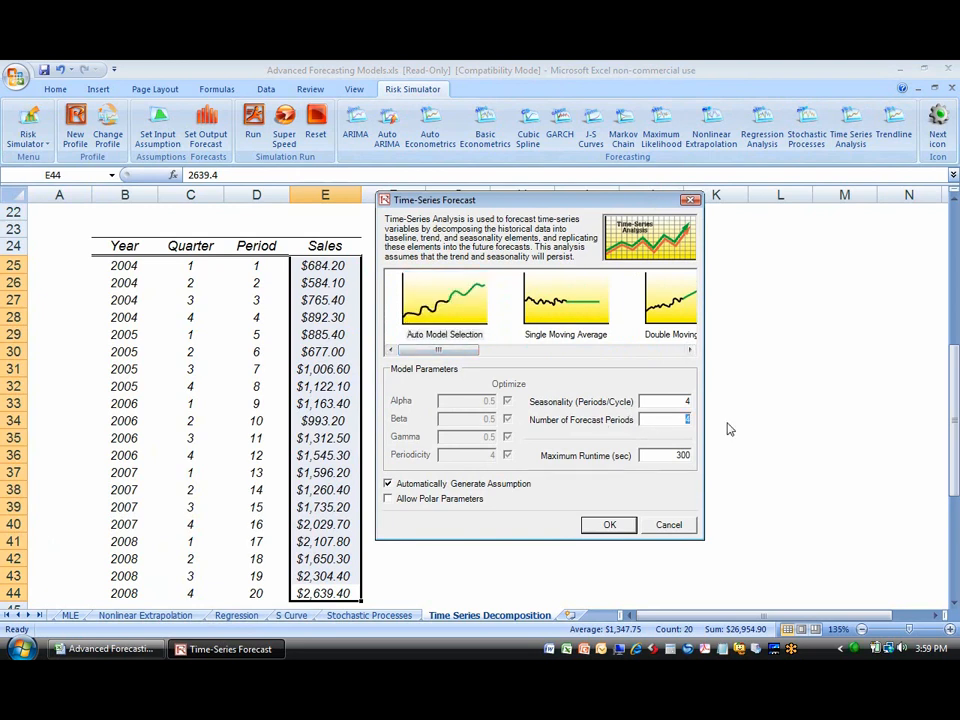
click(609, 525)
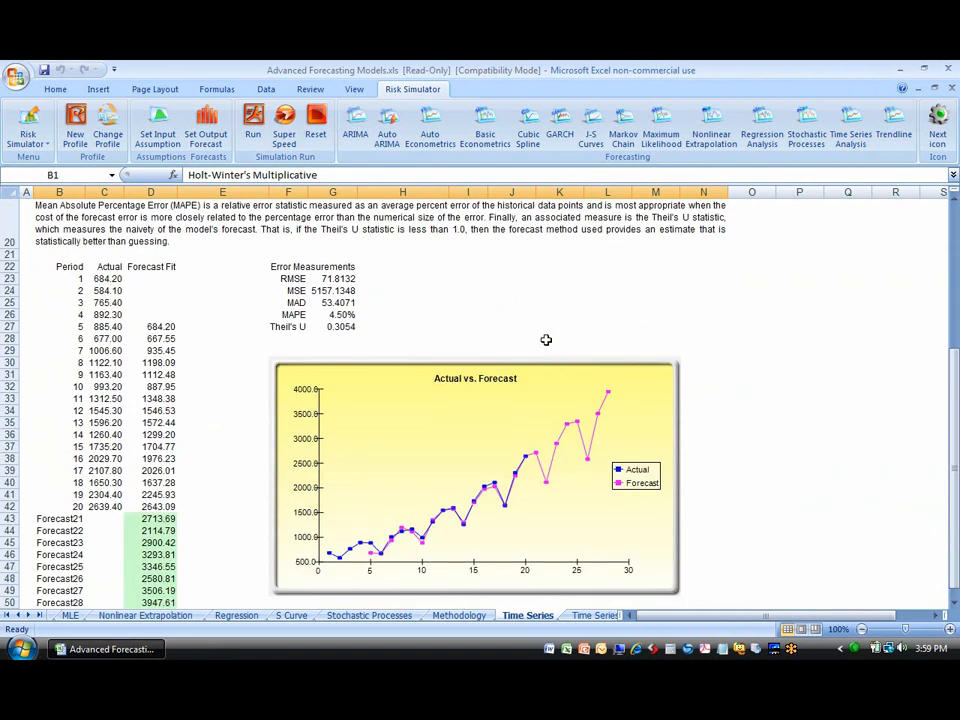
mouse_move(317, 310)
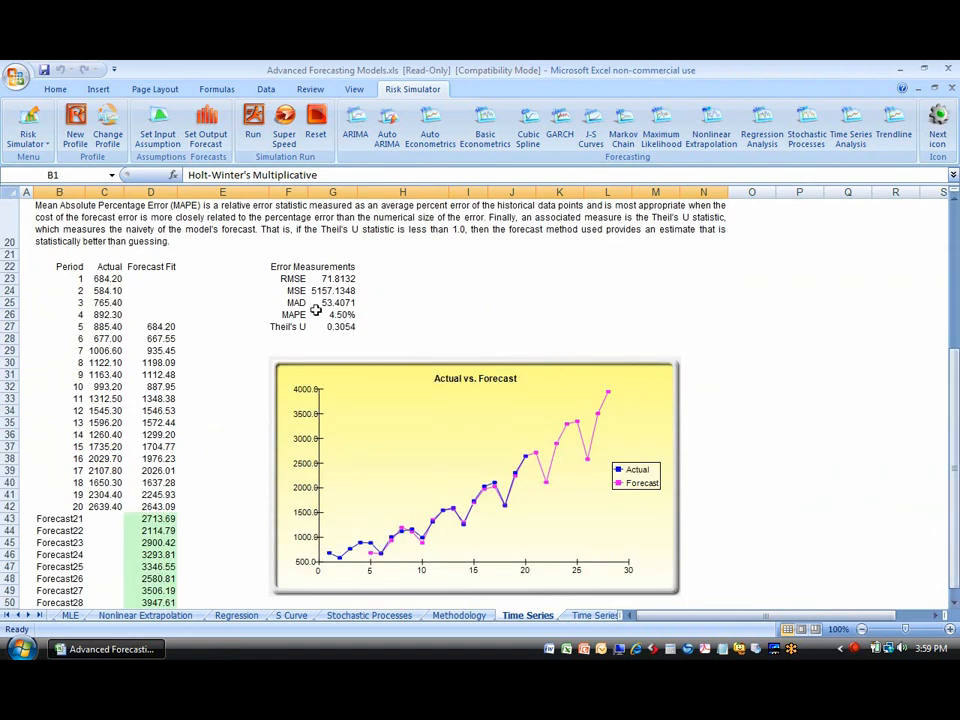
click(158, 326)
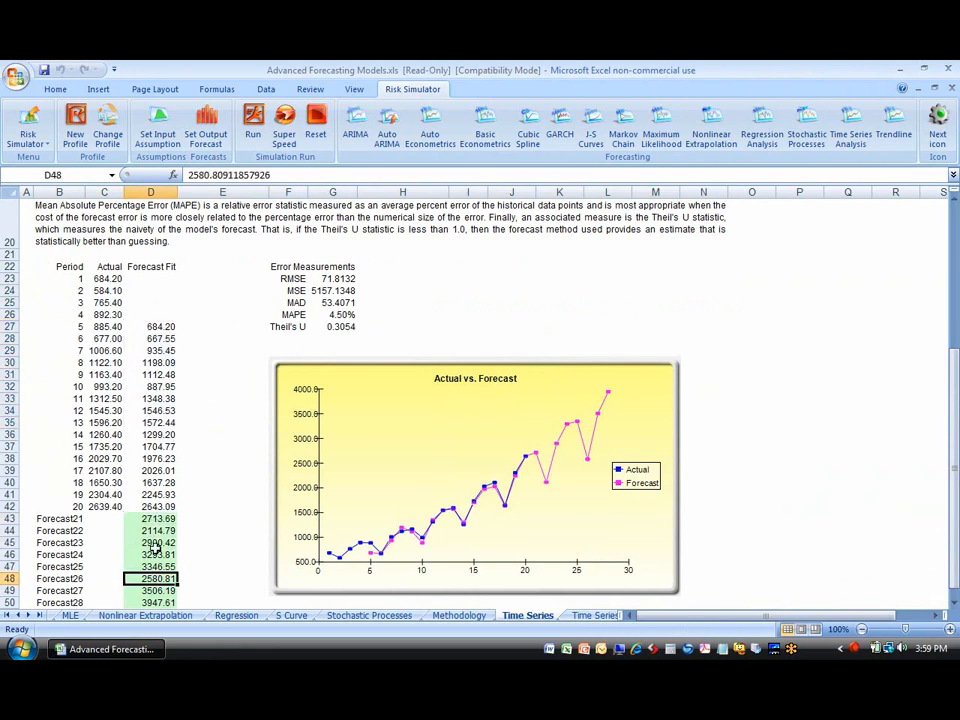
Inspect the Forecast21 value and run two single simulation trials on the forecasts
click(150, 518)
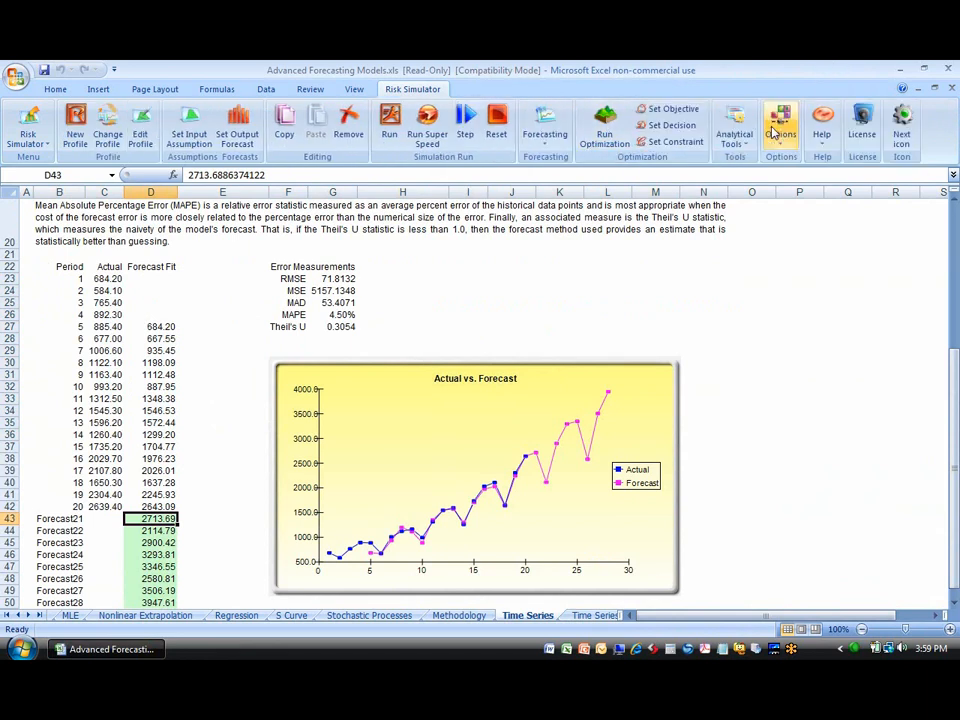
click(464, 123)
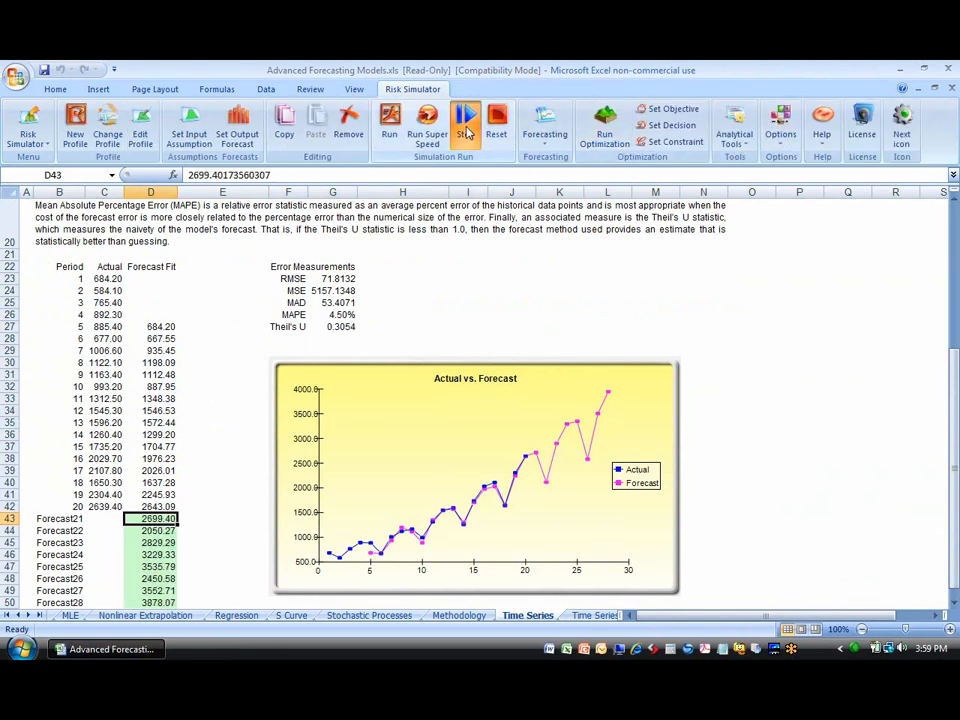
click(465, 120)
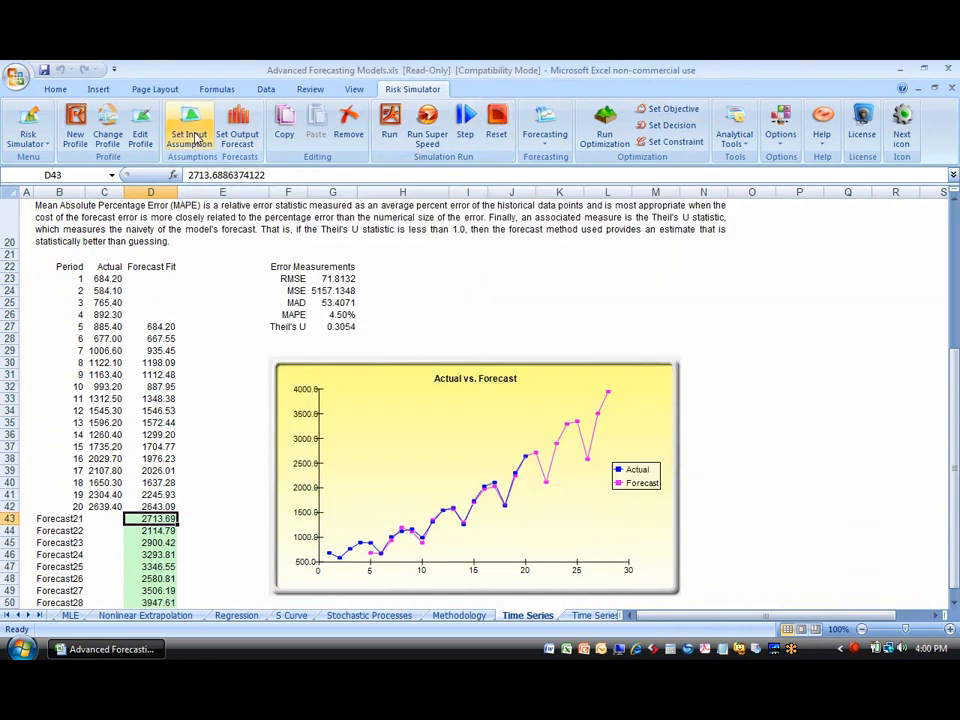
mouse_move(620, 453)
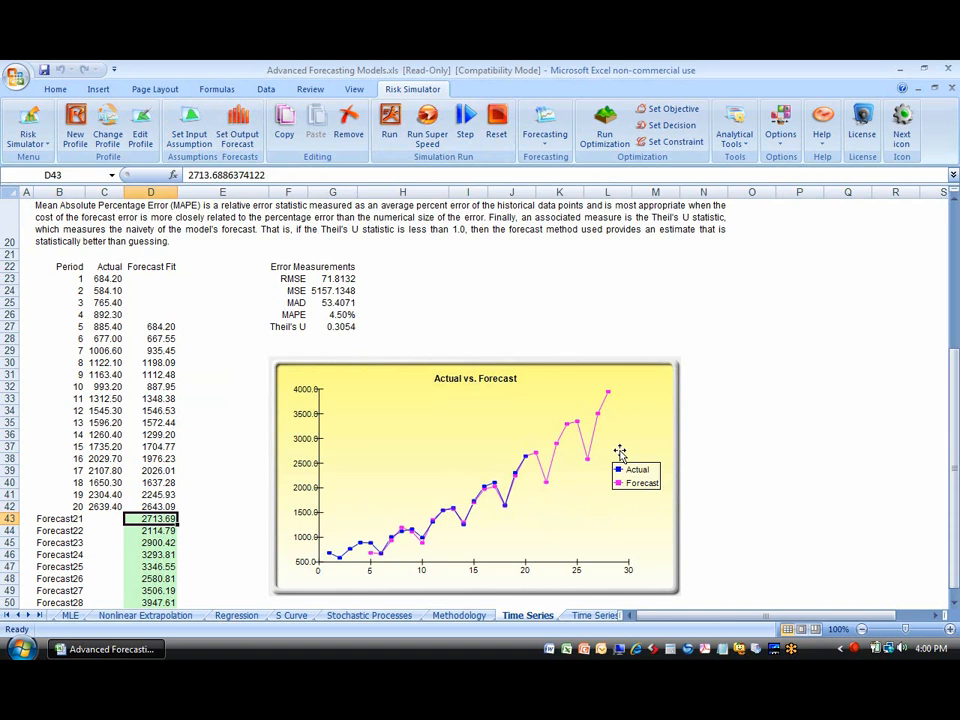
mouse_move(733, 478)
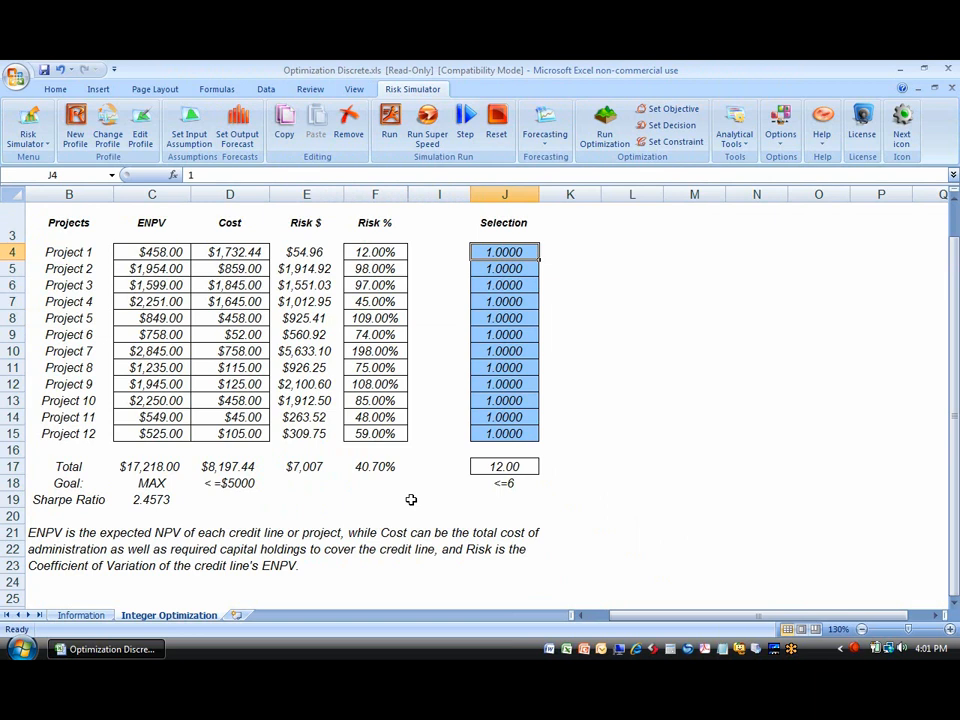
Review the project-selection optimization's cost and count constraints and binary decision variables
click(901, 120)
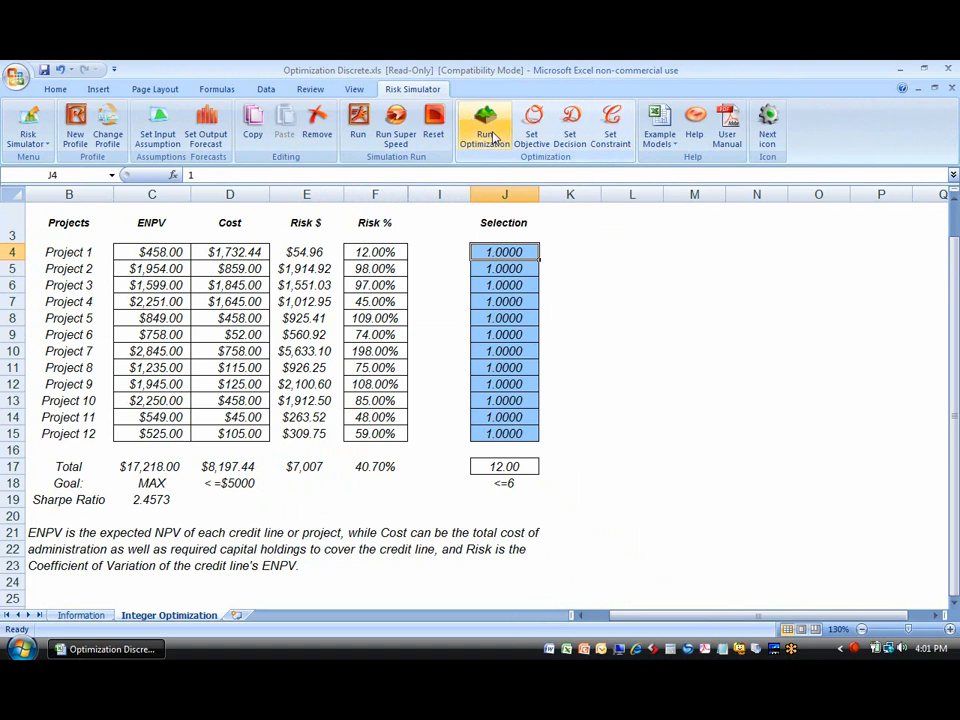
click(484, 120)
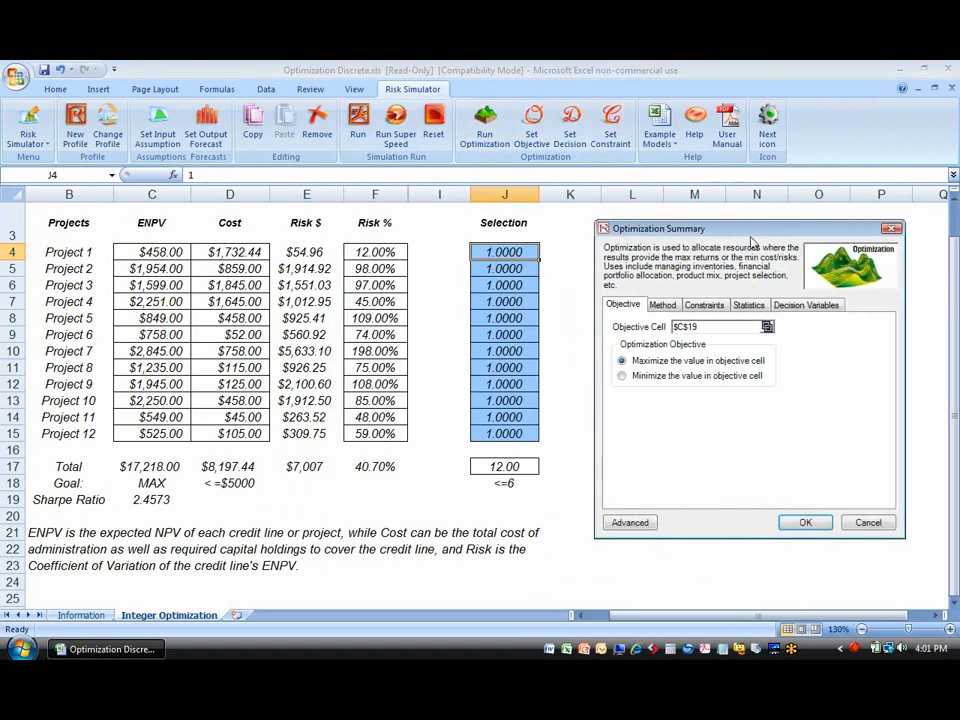
mouse_move(804, 359)
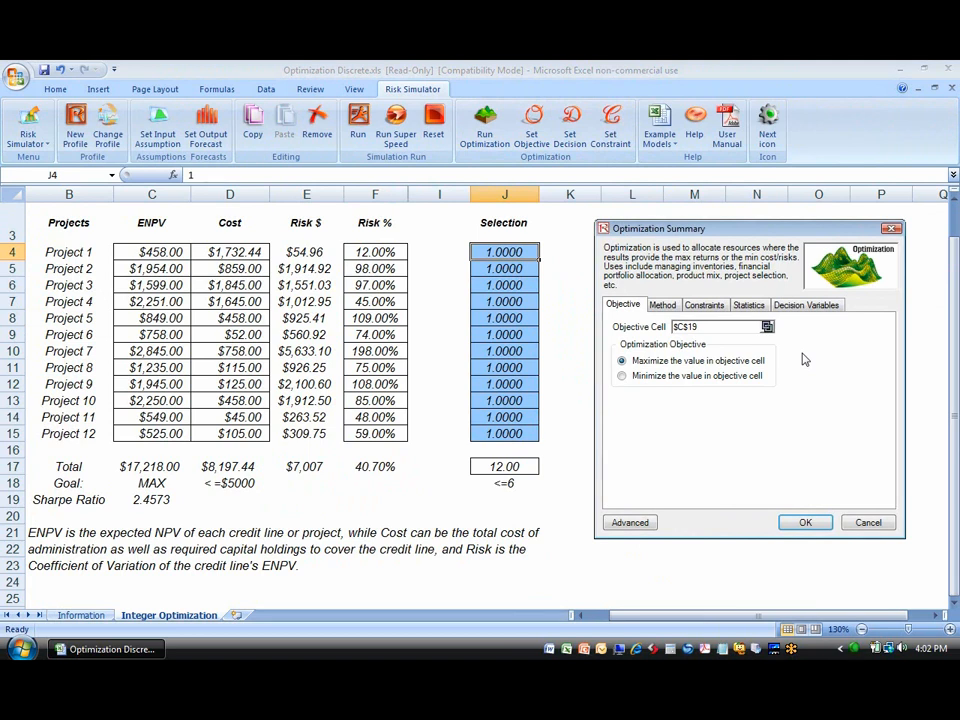
click(704, 304)
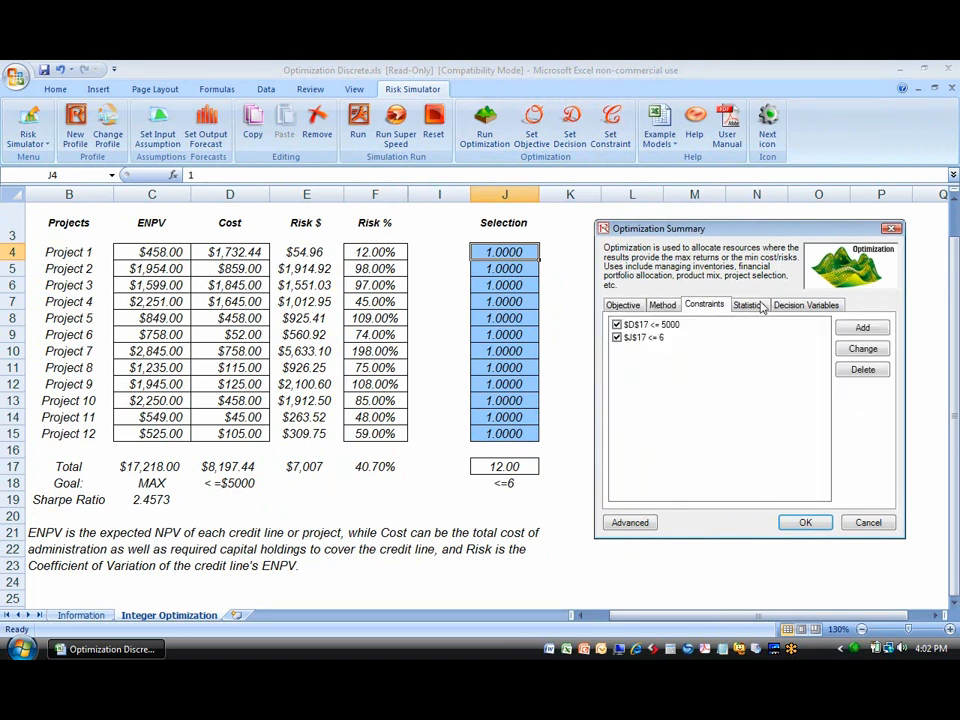
click(805, 304)
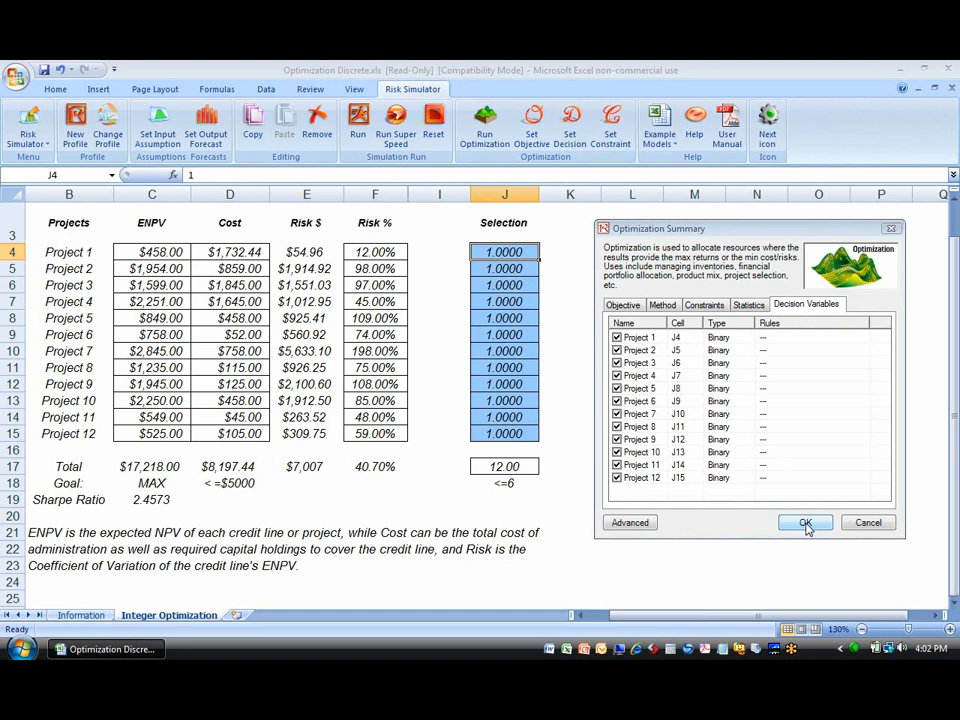
Run the integer optimization and keep the optimal project selections, reaching Sharpe Ratio 3.7543
click(805, 522)
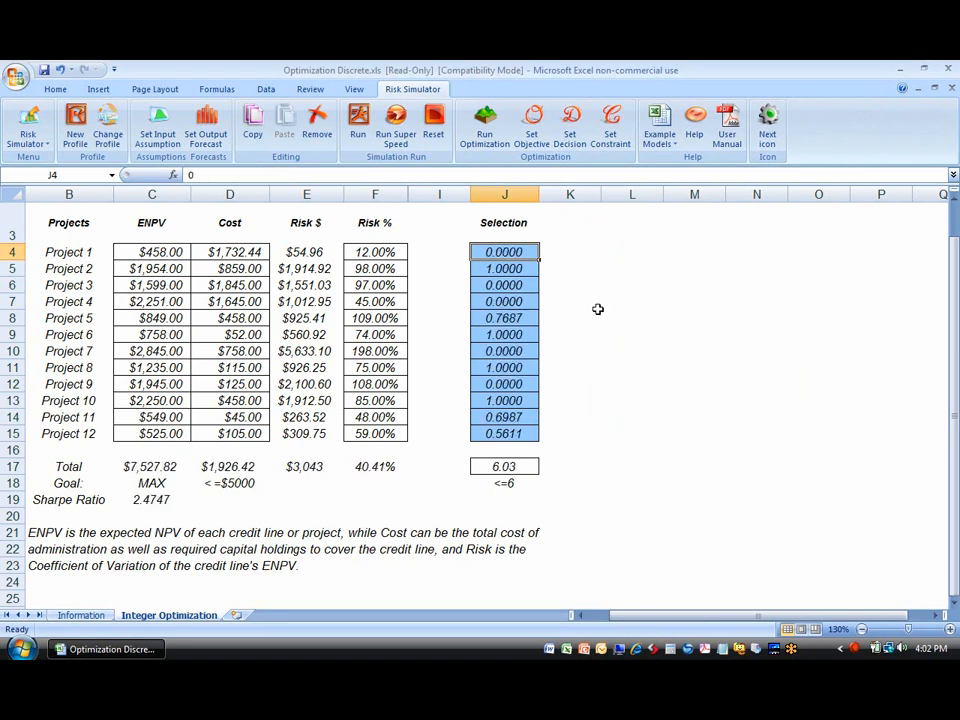
click(485, 120)
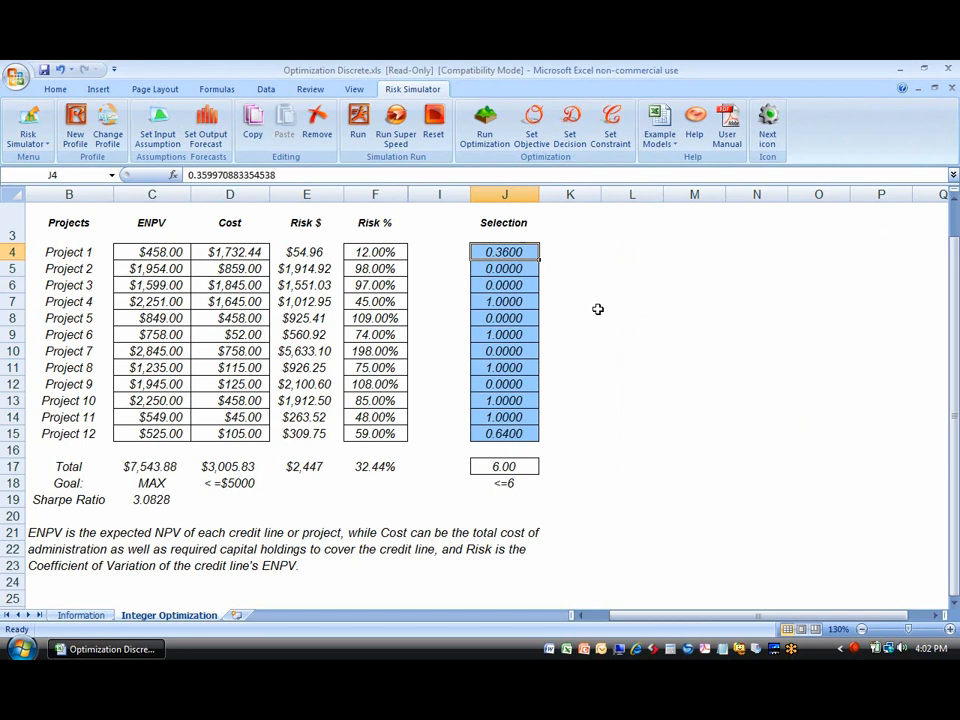
click(484, 120)
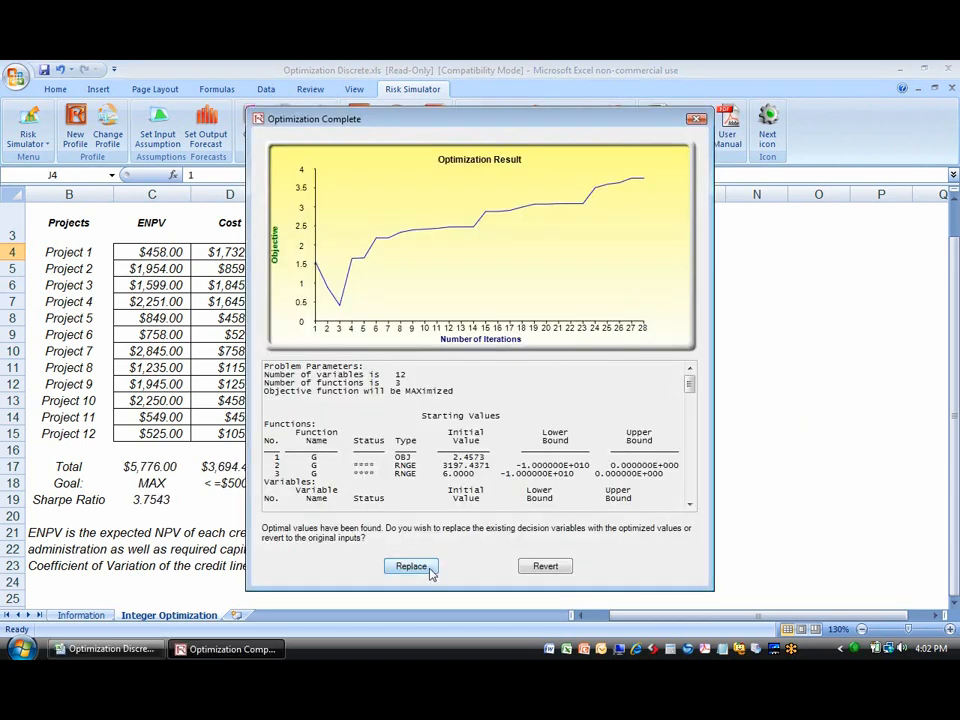
click(411, 566)
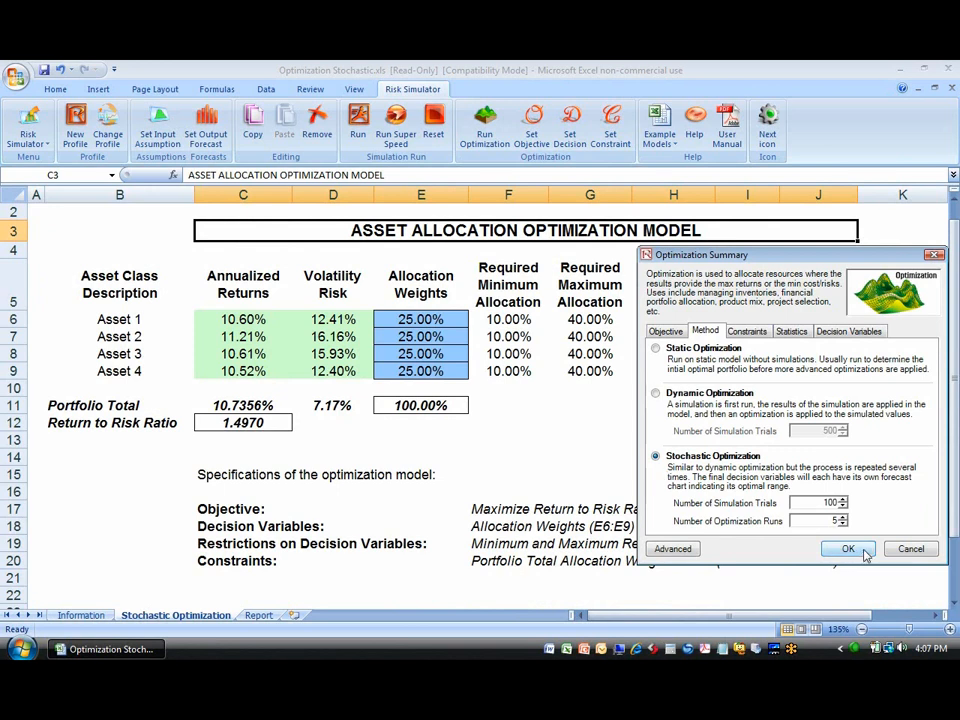
Run the stochastic allocation optimization, keep results (ratio ~1.5435), and view Asset 4 forecast statistics
click(847, 548)
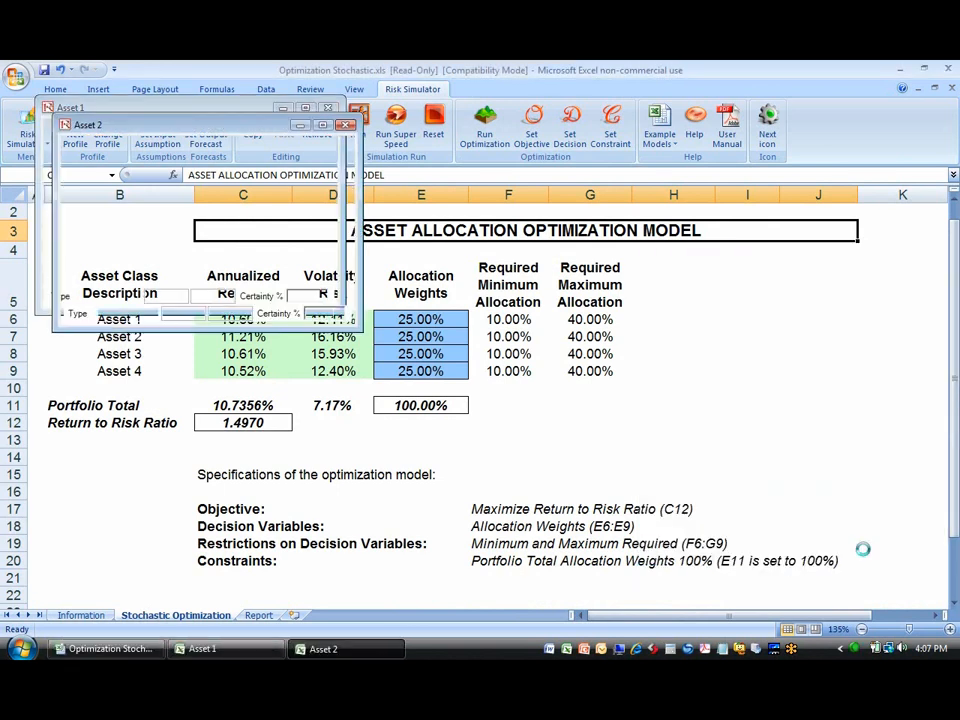
click(484, 120)
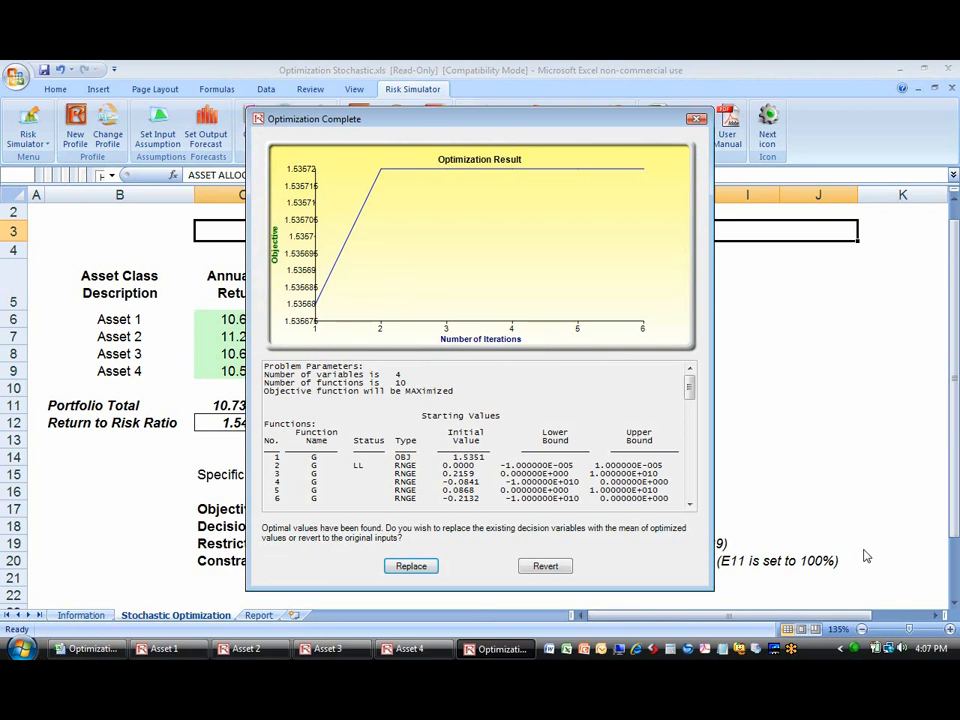
click(410, 566)
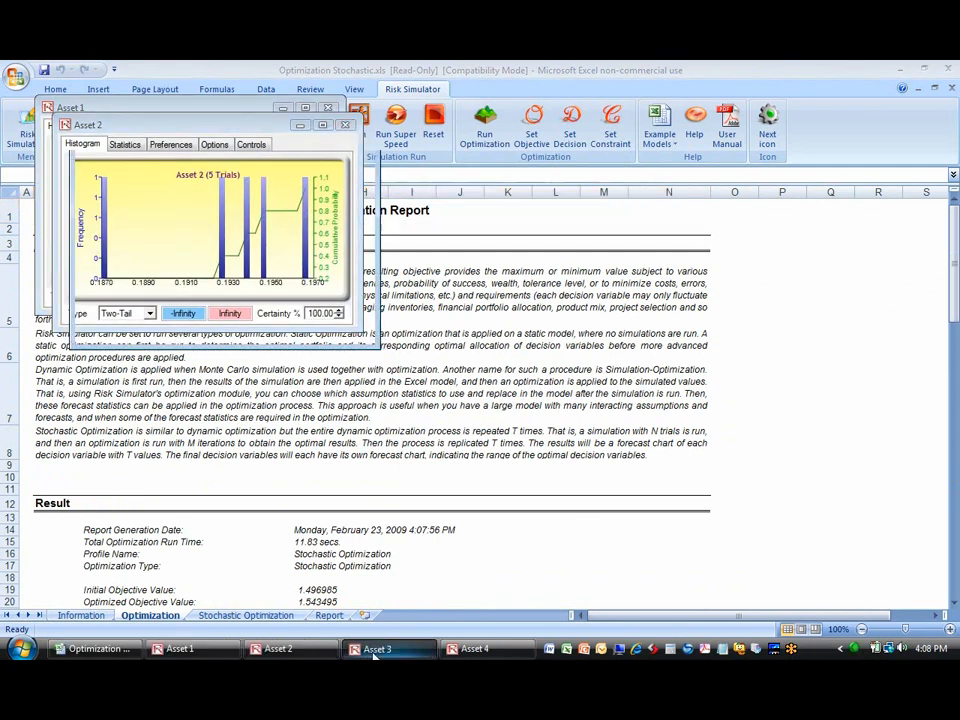
click(475, 648)
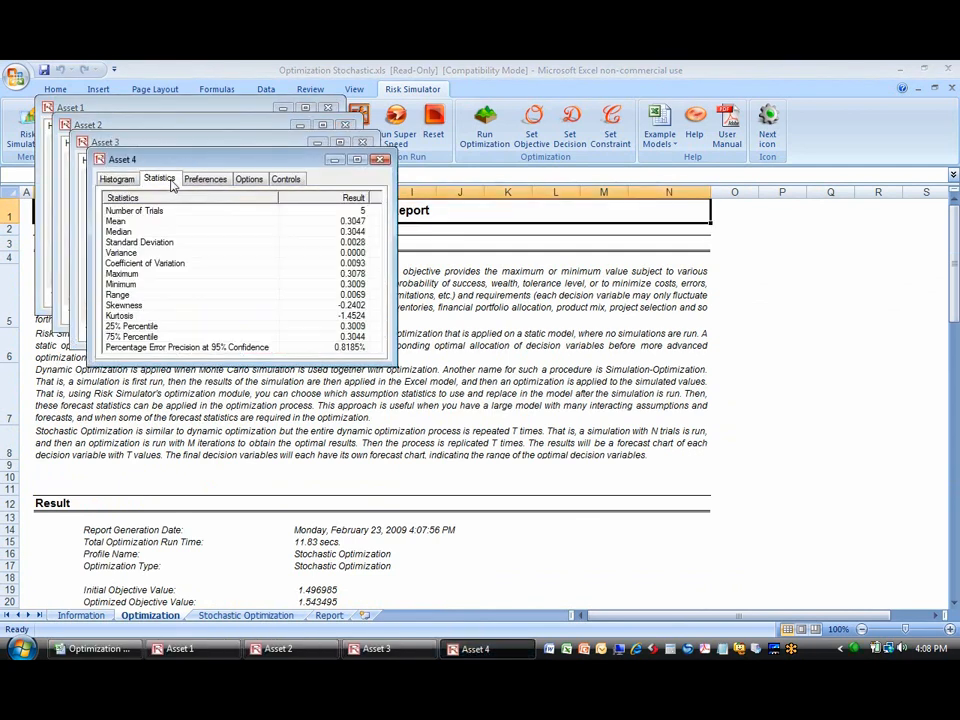
click(116, 179)
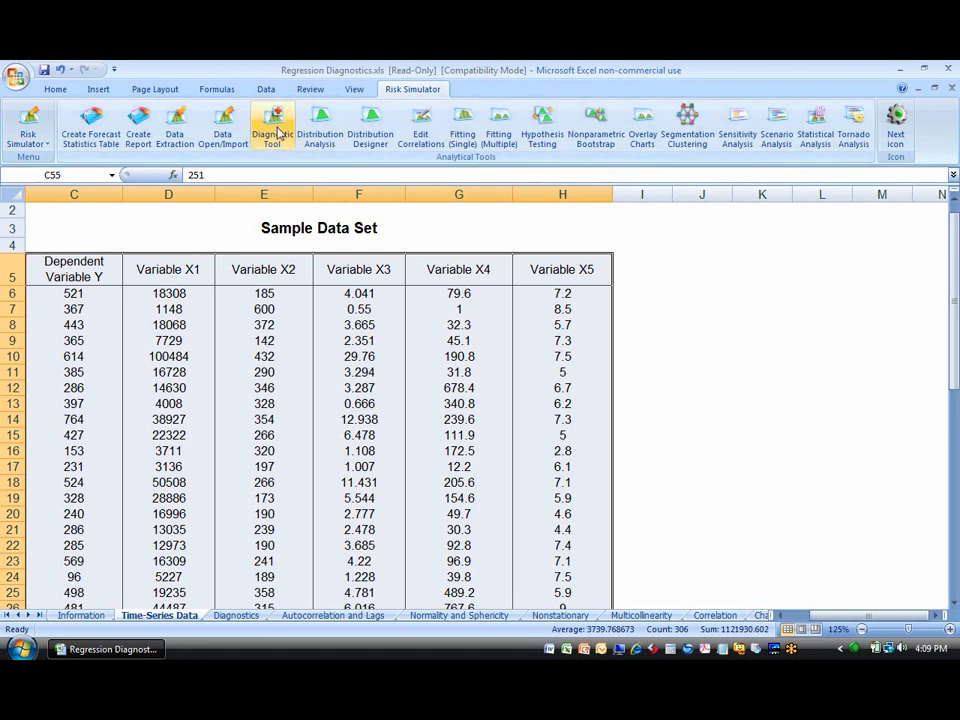
mouse_move(737, 124)
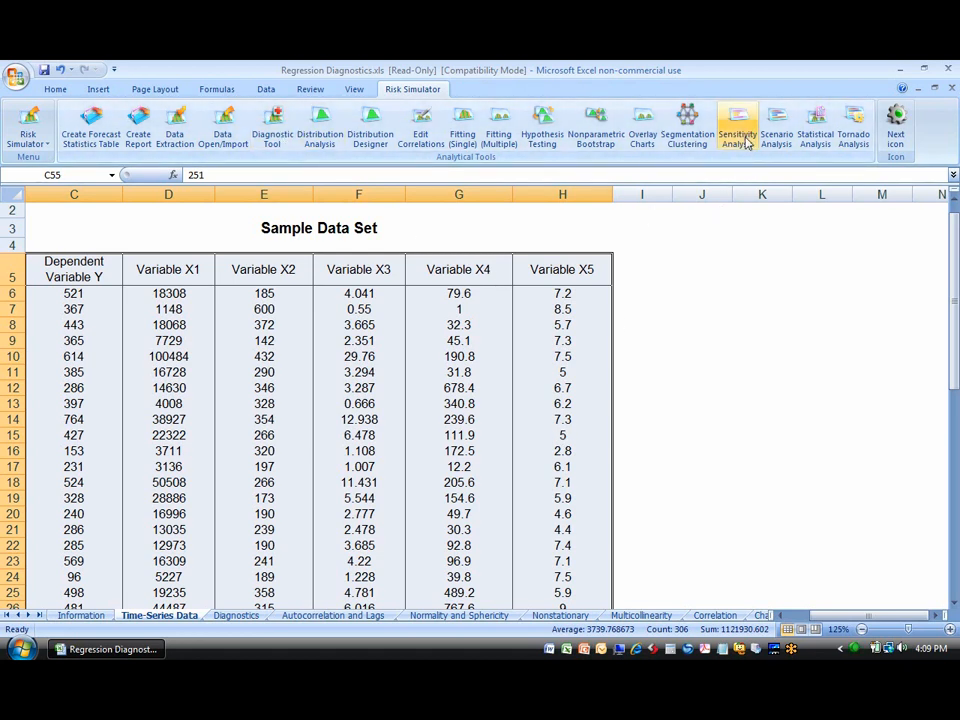
Run the Diagnostic Tool on the sample data and show the bivariate plot of Y against X2
click(271, 125)
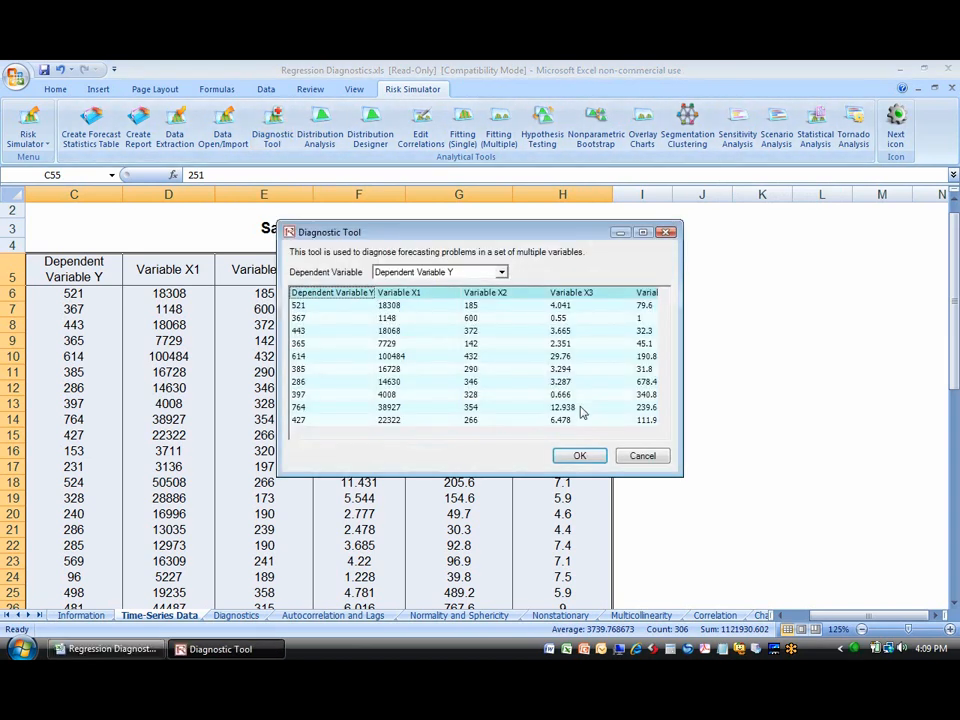
click(579, 455)
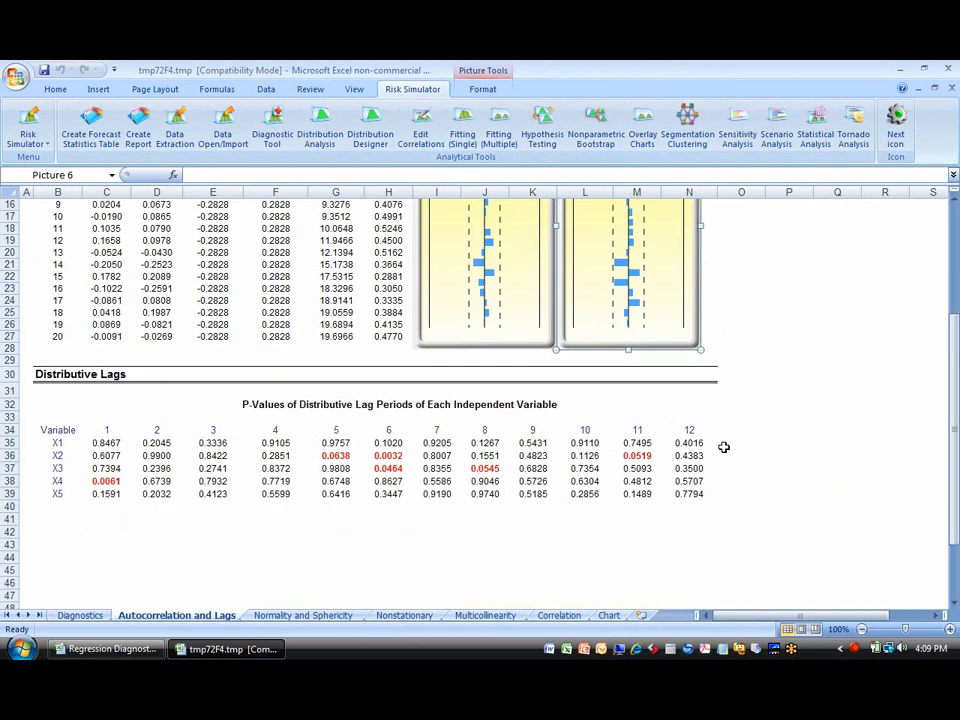
click(485, 615)
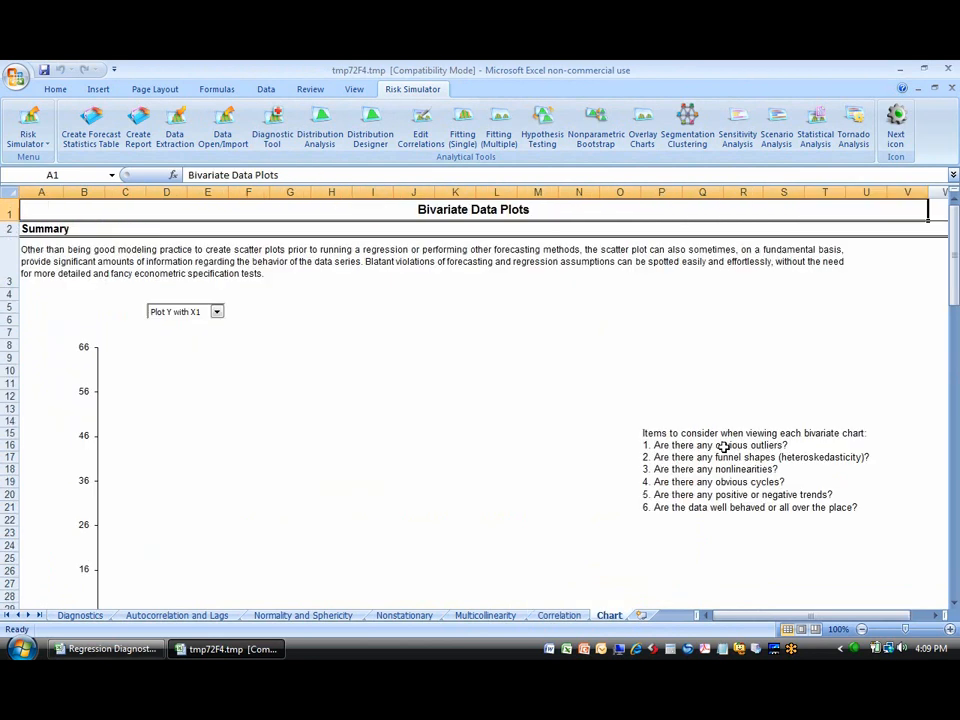
click(216, 311)
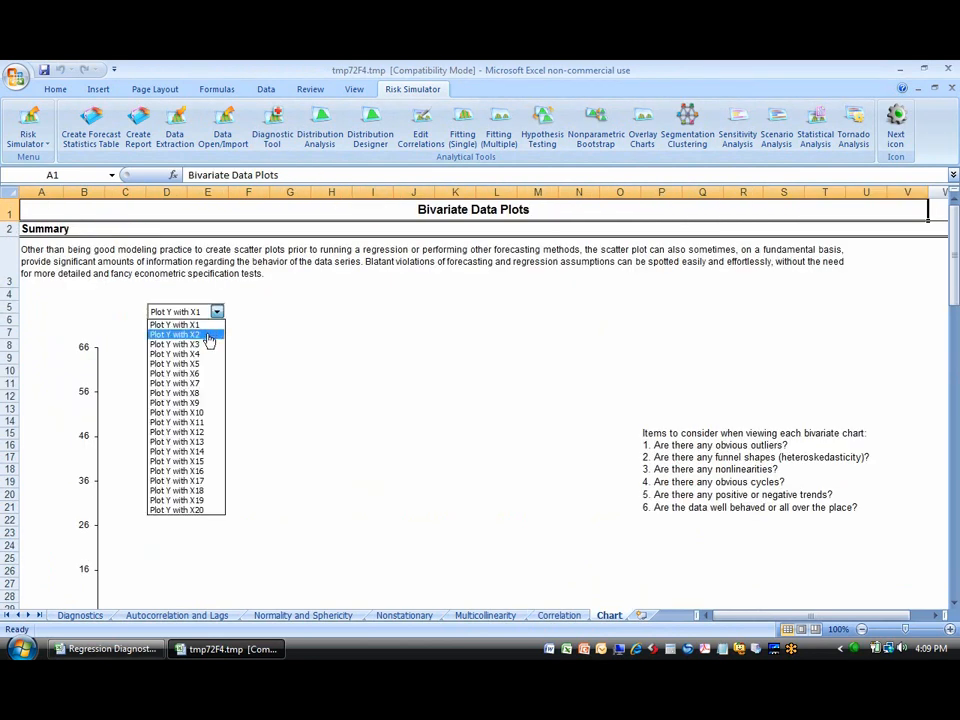
click(79, 615)
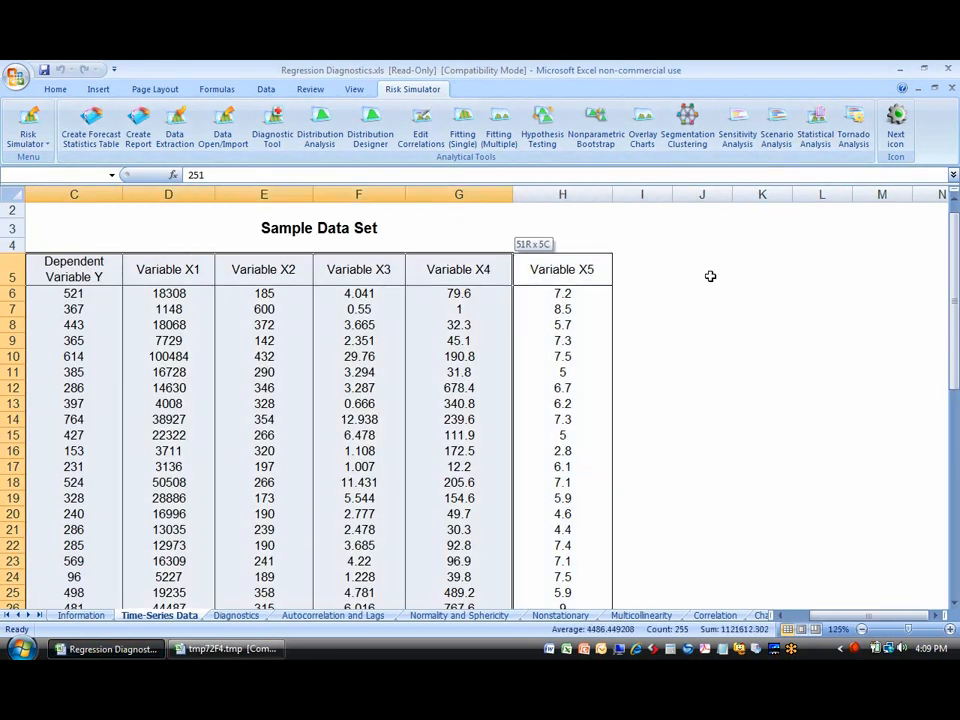
Run all statistical tests on the sample data and bring the Descriptive Statistics report forward
click(815, 125)
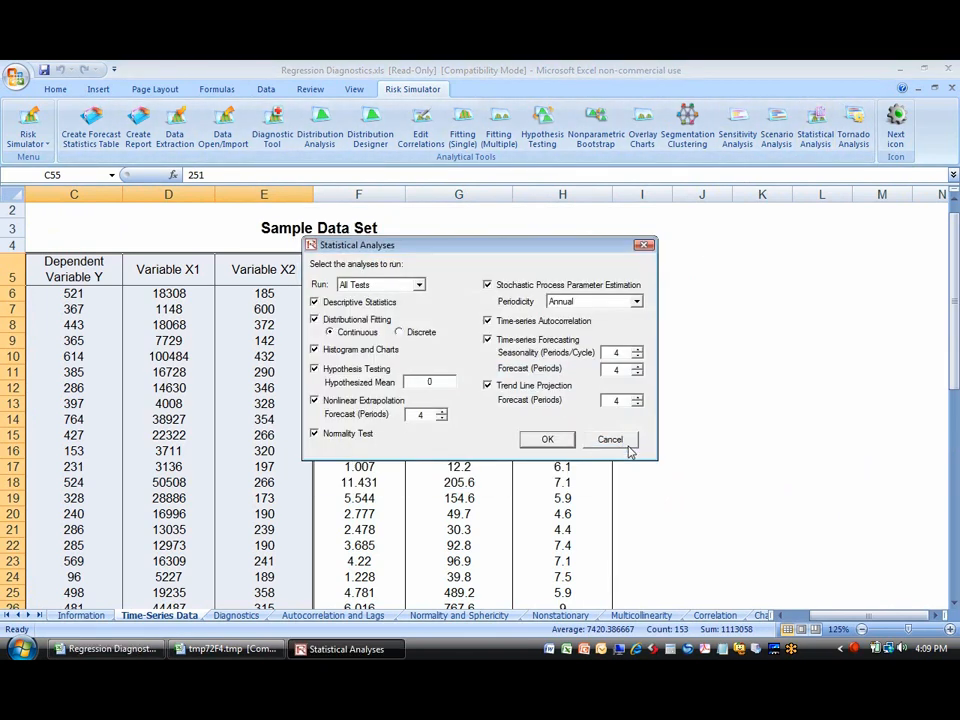
click(547, 439)
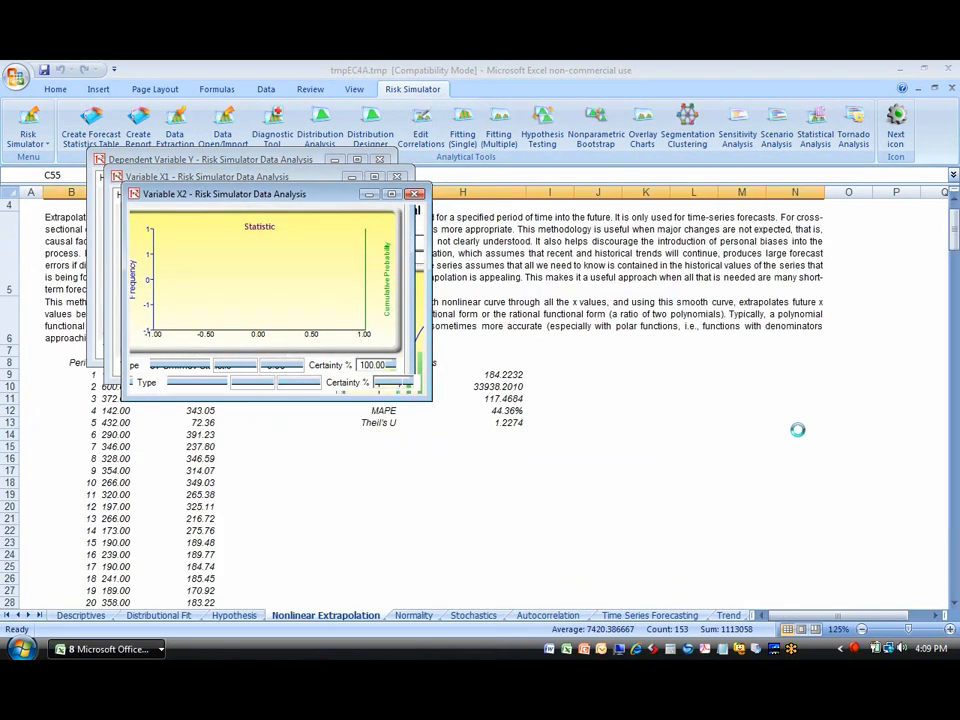
click(488, 615)
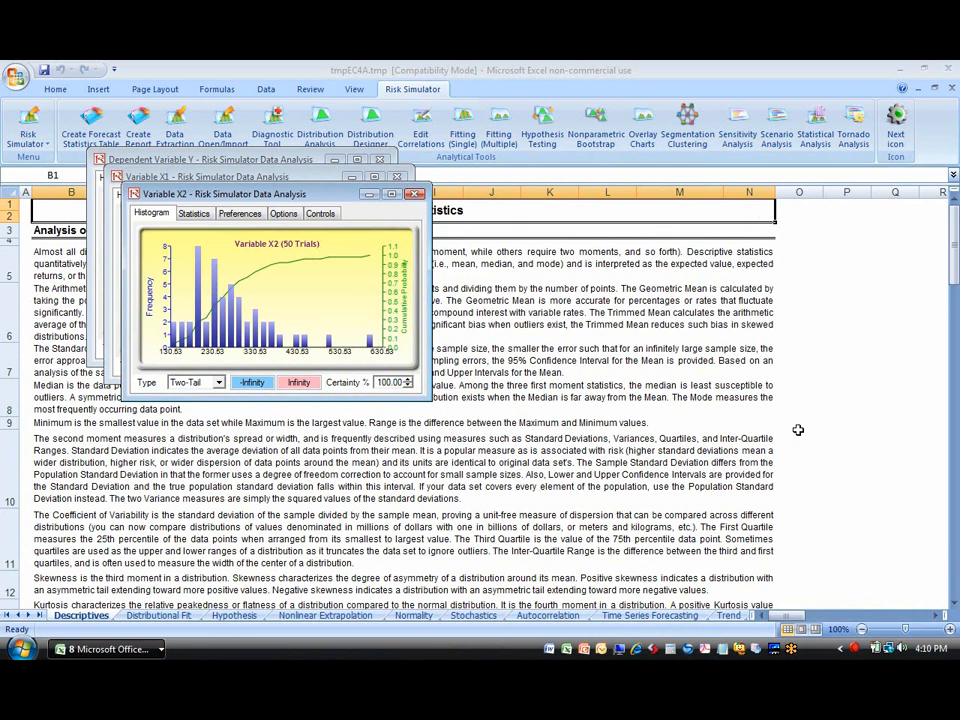
click(414, 193)
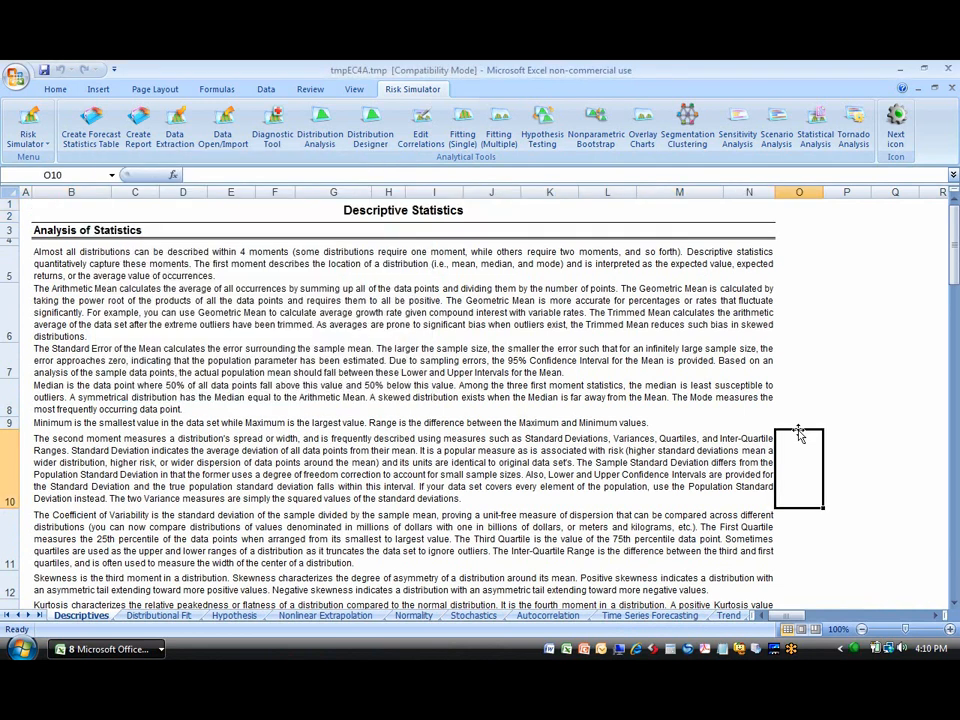